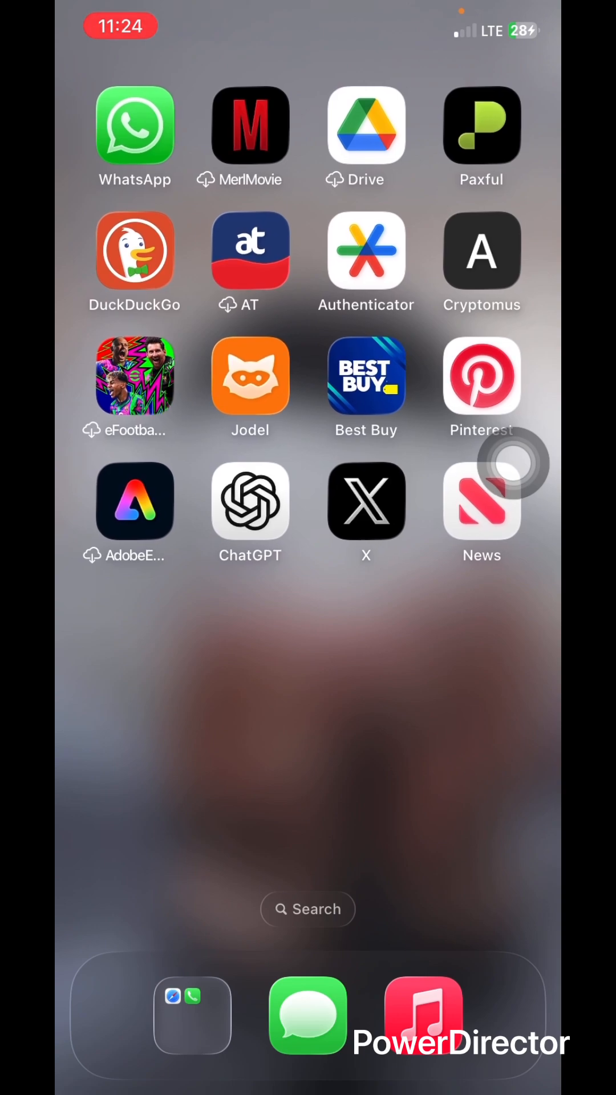
- Launch Safari from the home screen and load the proxydb.net proxy list
scroll("left", 3)
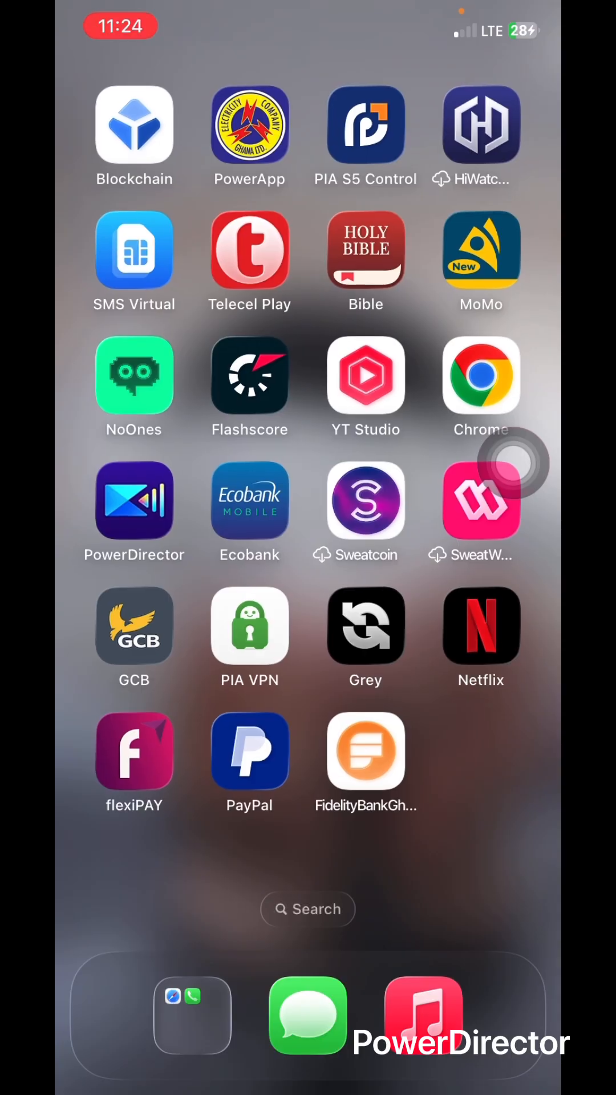
scroll("left", 3)
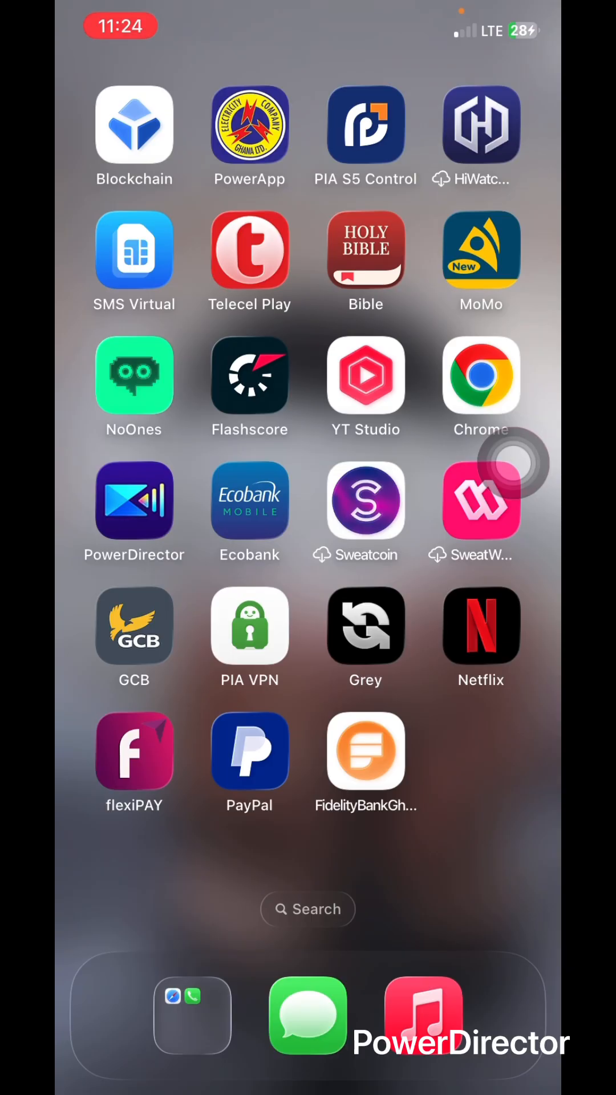
left_click(482, 376)
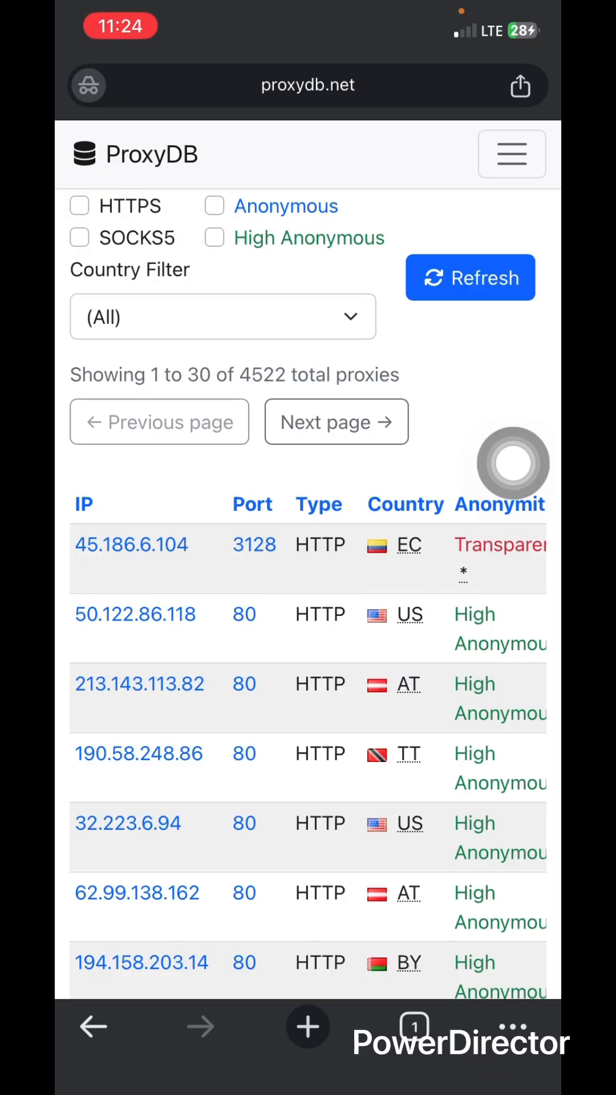
mouse_move(223, 101)
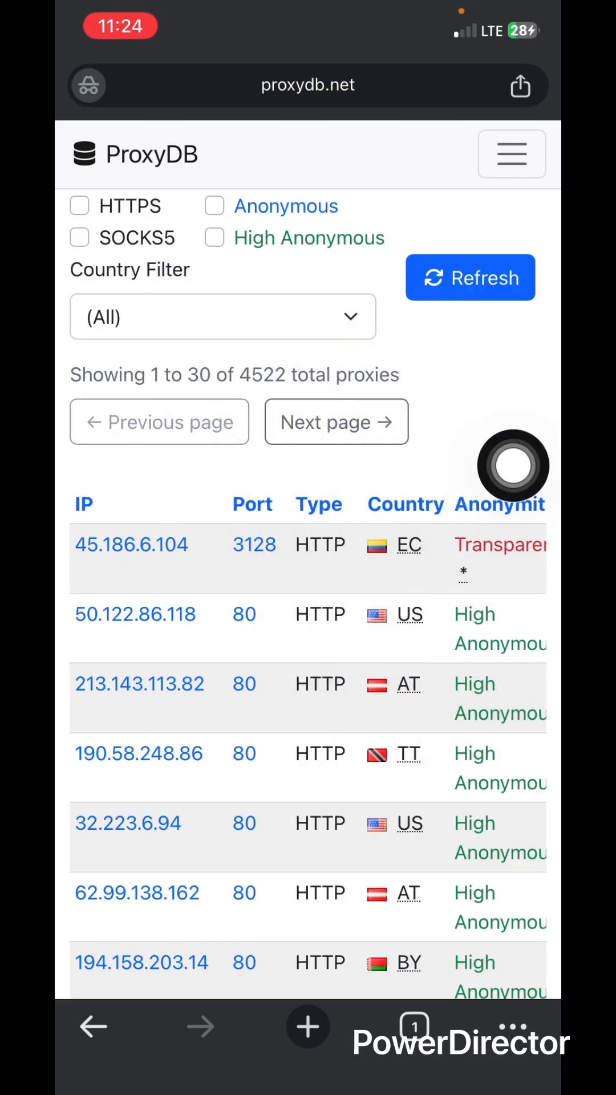
- Scroll through the ProxyDB proxy table and refresh the list of proxies
scroll("down", 3)
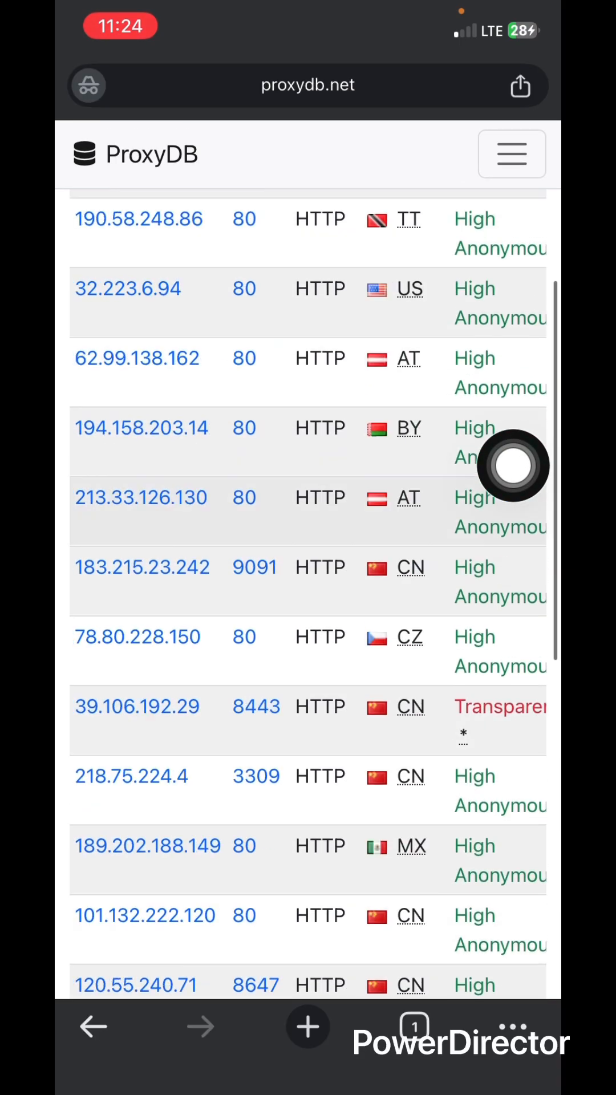
scroll("up", 3)
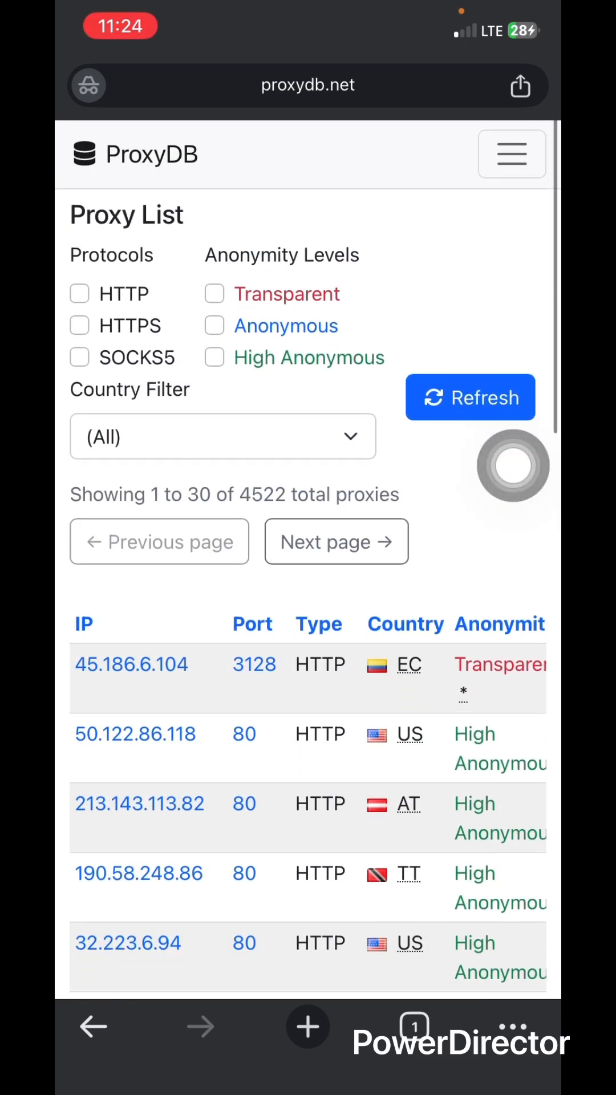
scroll("down", 3)
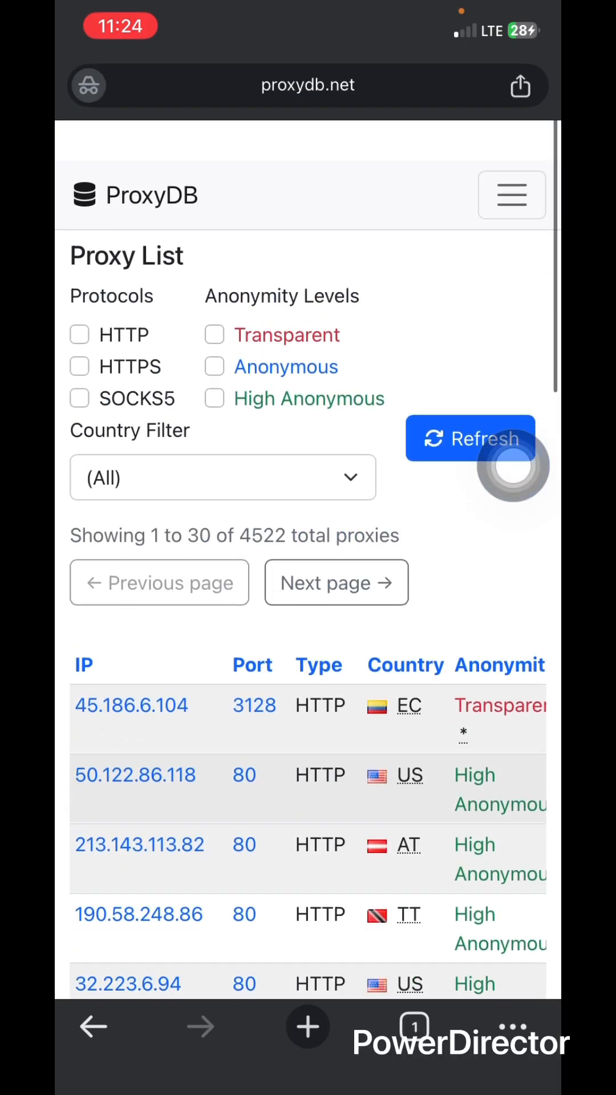
scroll("down", 3)
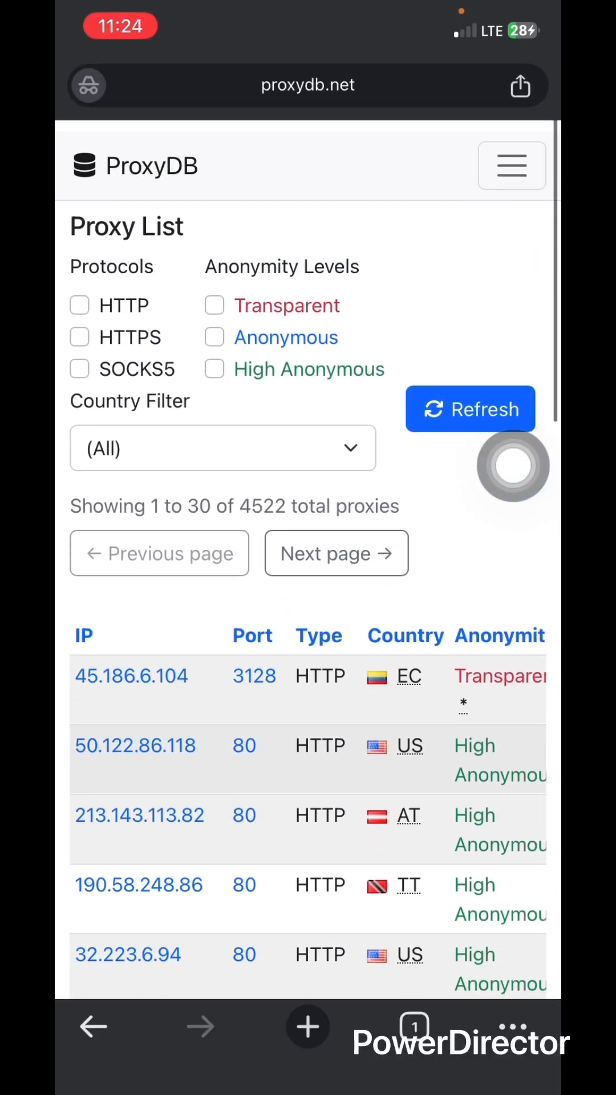
scroll("up", 3)
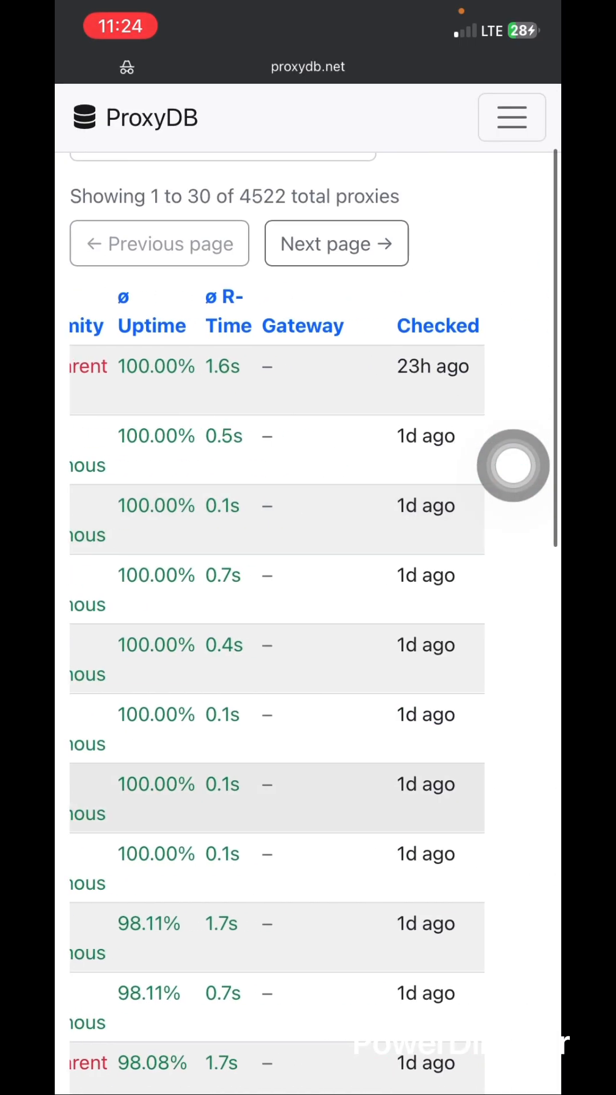
scroll("right", 3)
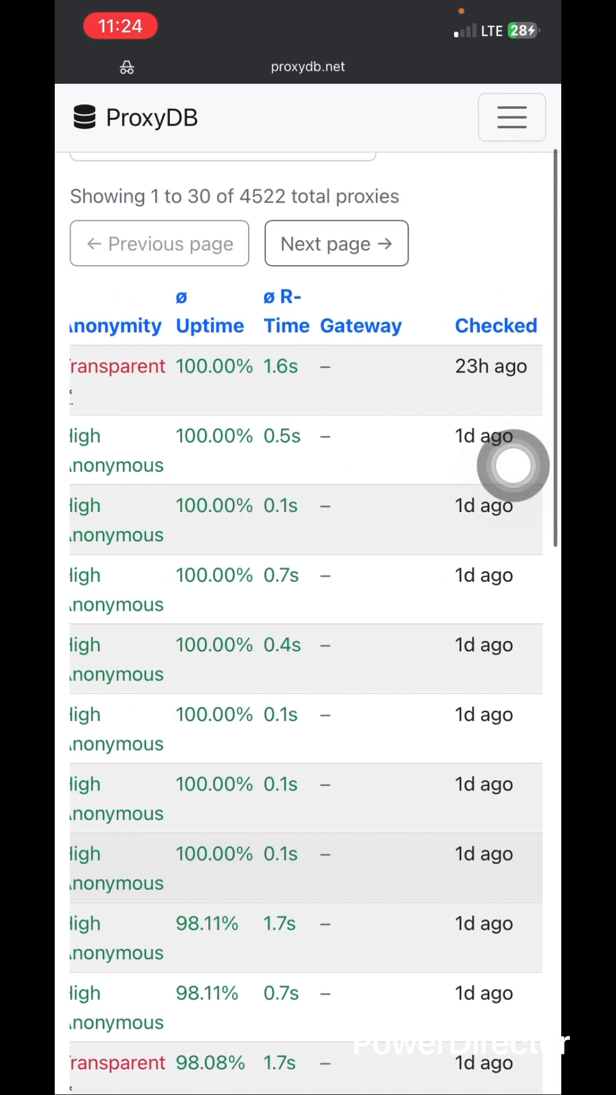
scroll("down", 3)
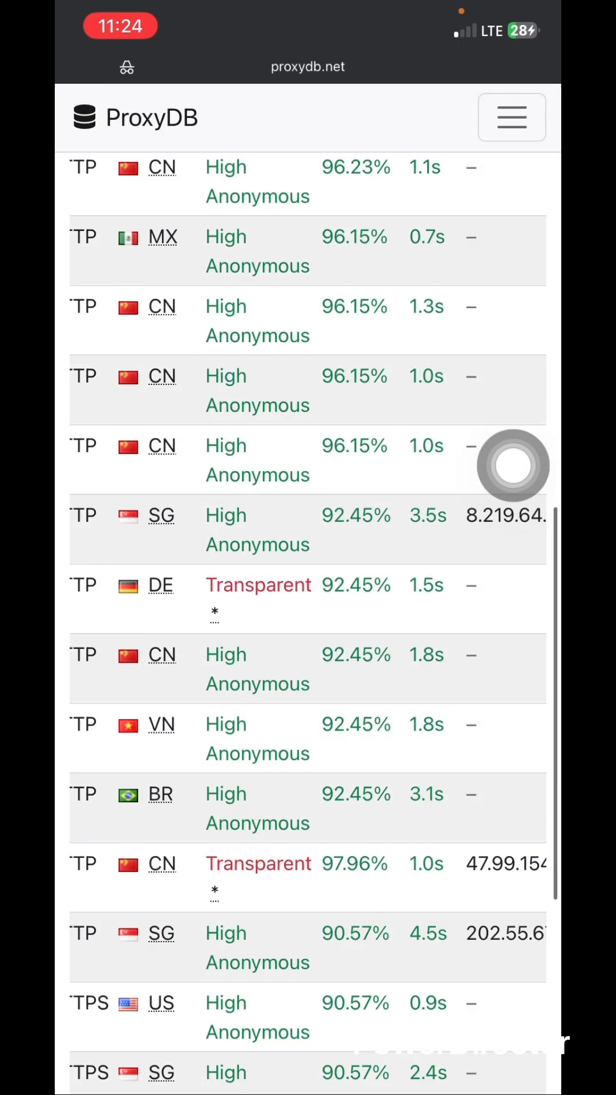
scroll("up", 3)
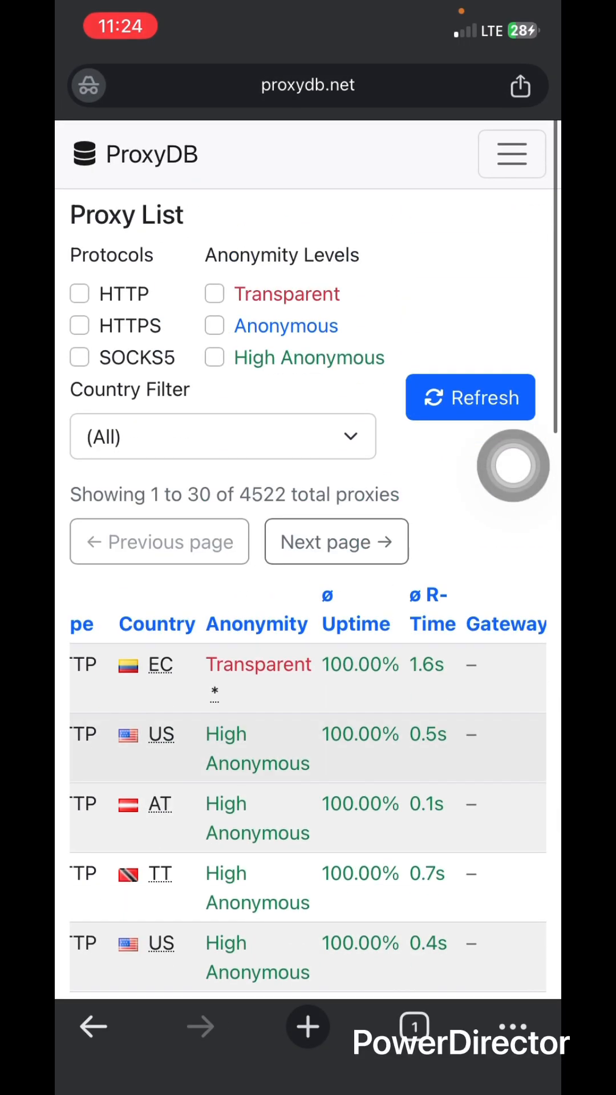
left_click(468, 397)
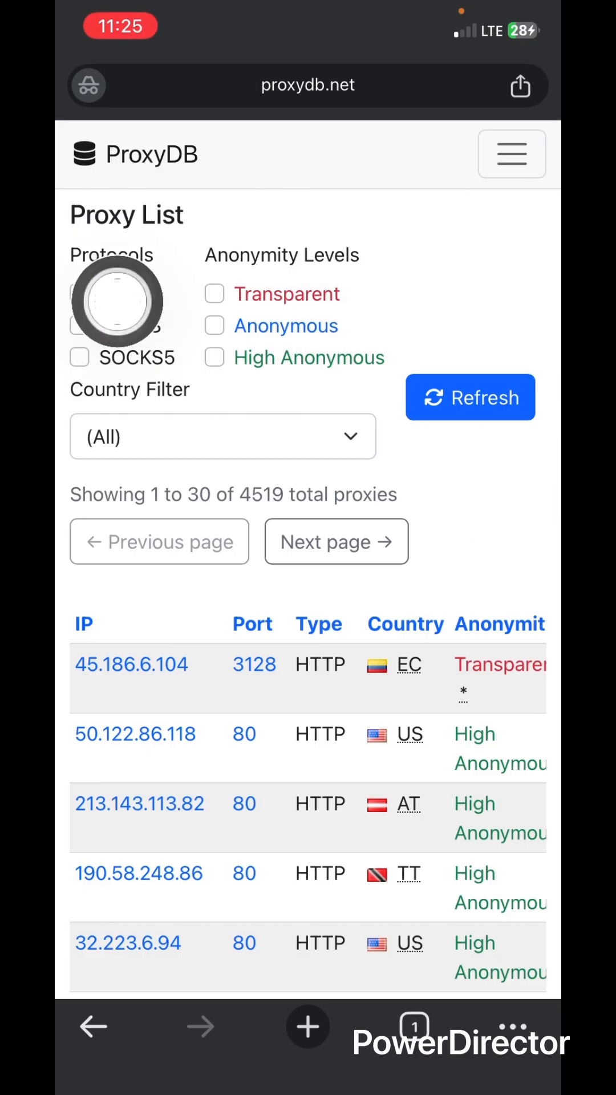
mouse_move(108, 425)
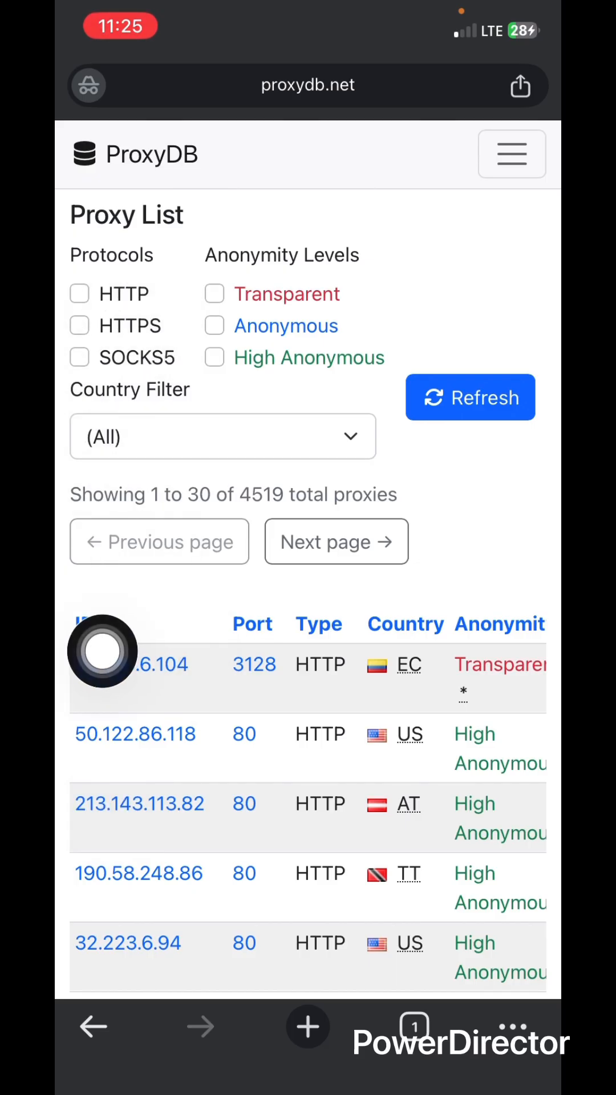
- Filter ProxyDB to SOCKS5 proxies of anonymous and high-anonymous level and review the Uptime column
left_click(78, 357)
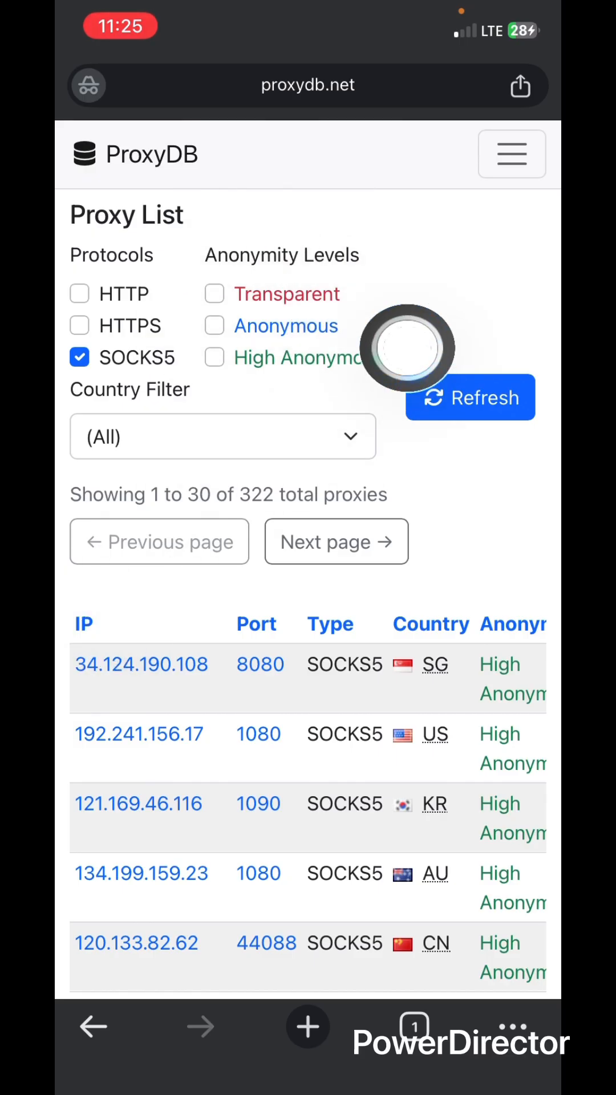
mouse_move(450, 681)
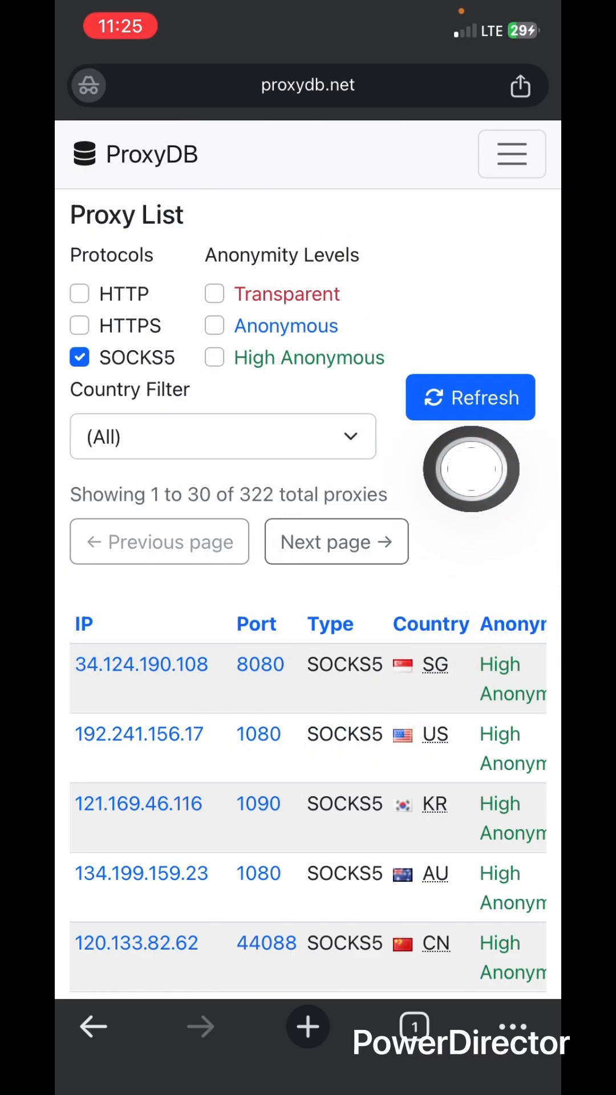
mouse_move(514, 714)
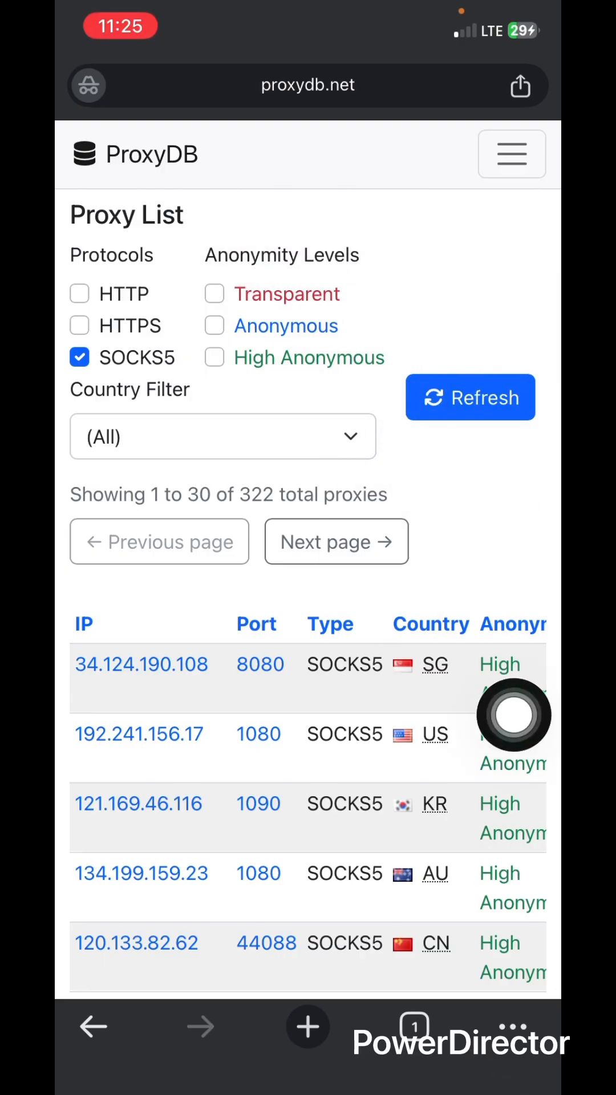
left_click(214, 293)
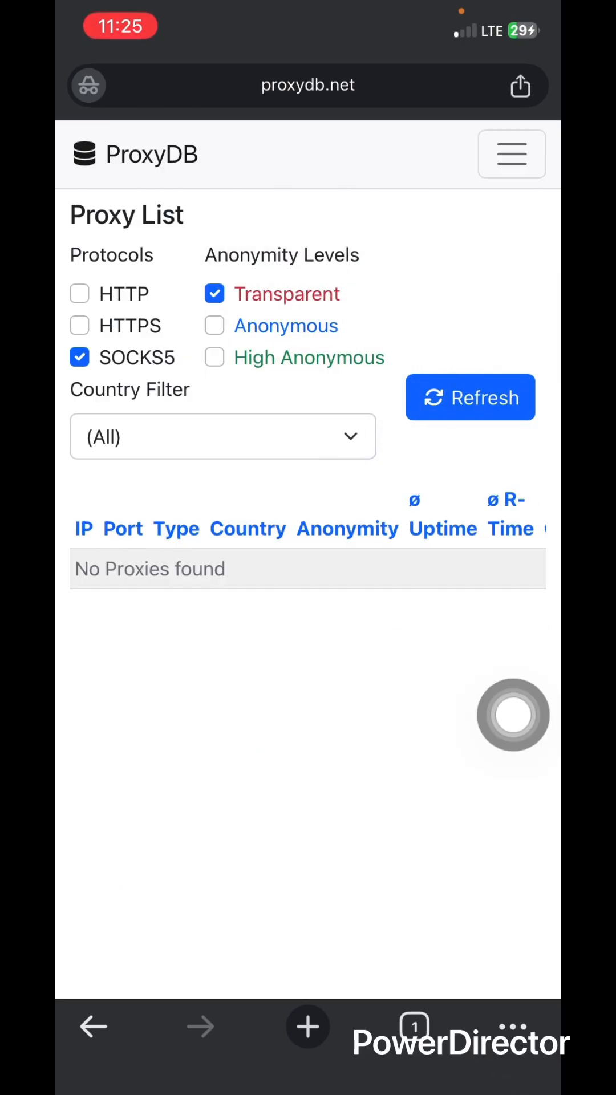
left_click(213, 325)
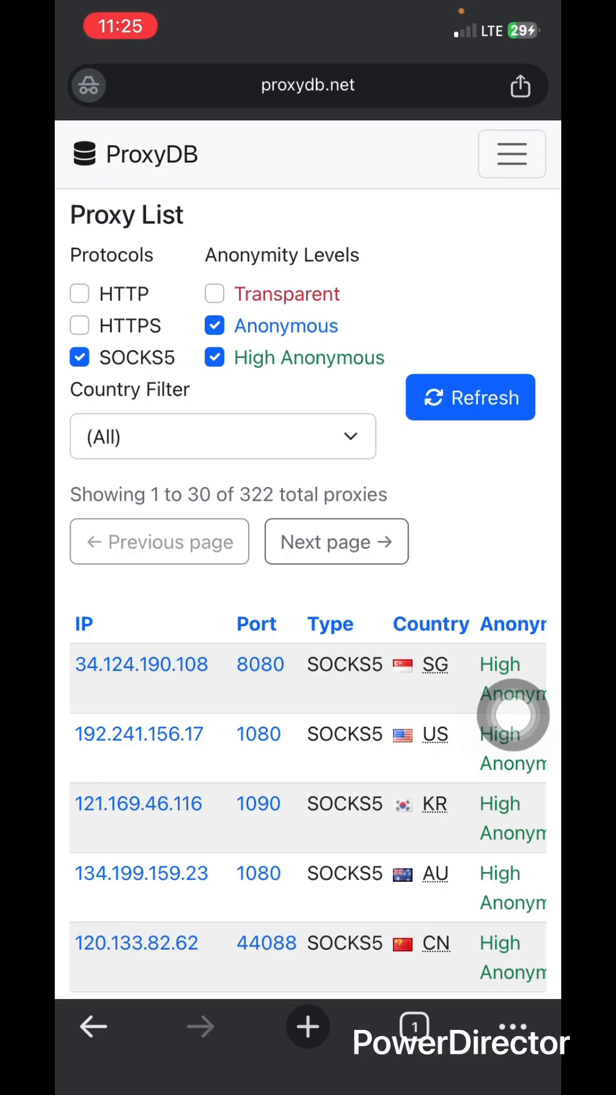
scroll("down", 3)
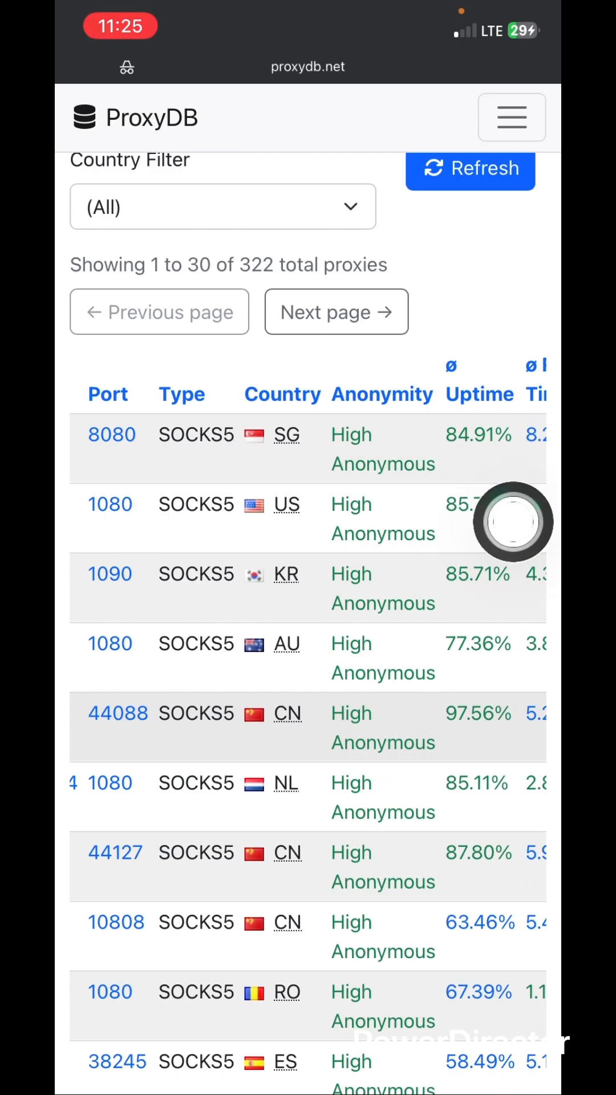
mouse_move(234, 537)
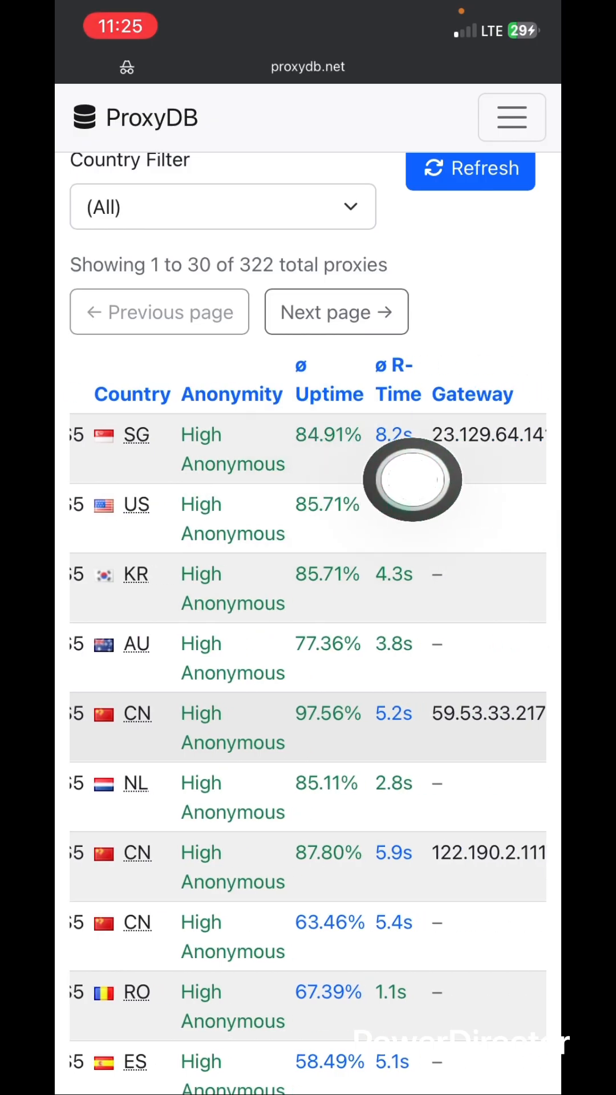
scroll("left", 3)
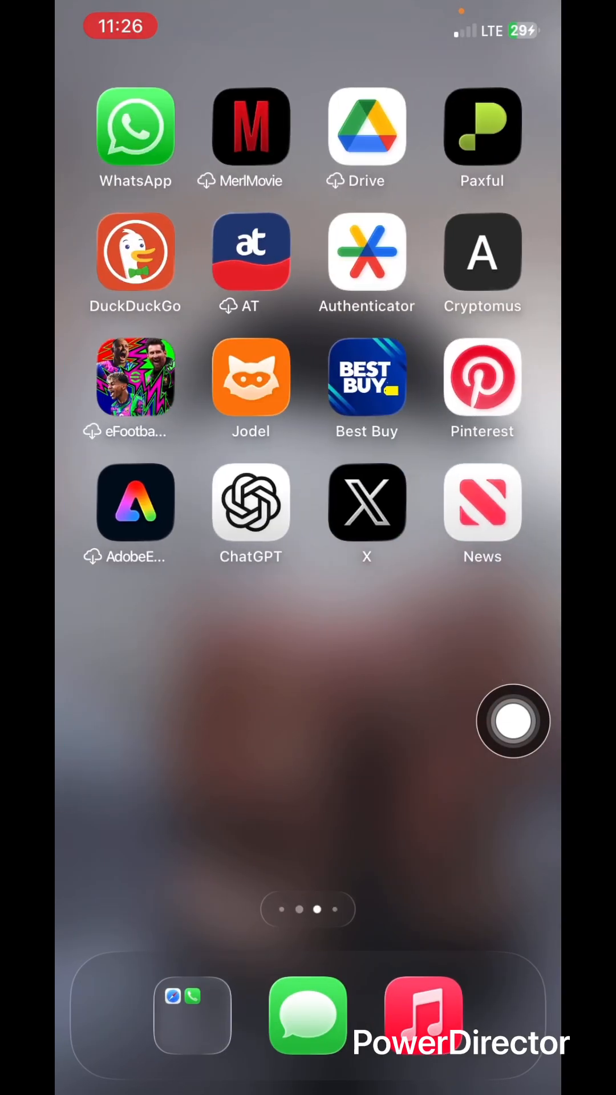
- Launch Potatso and choose Manual Input to reach a blank Add Server form
scroll("left", 3)
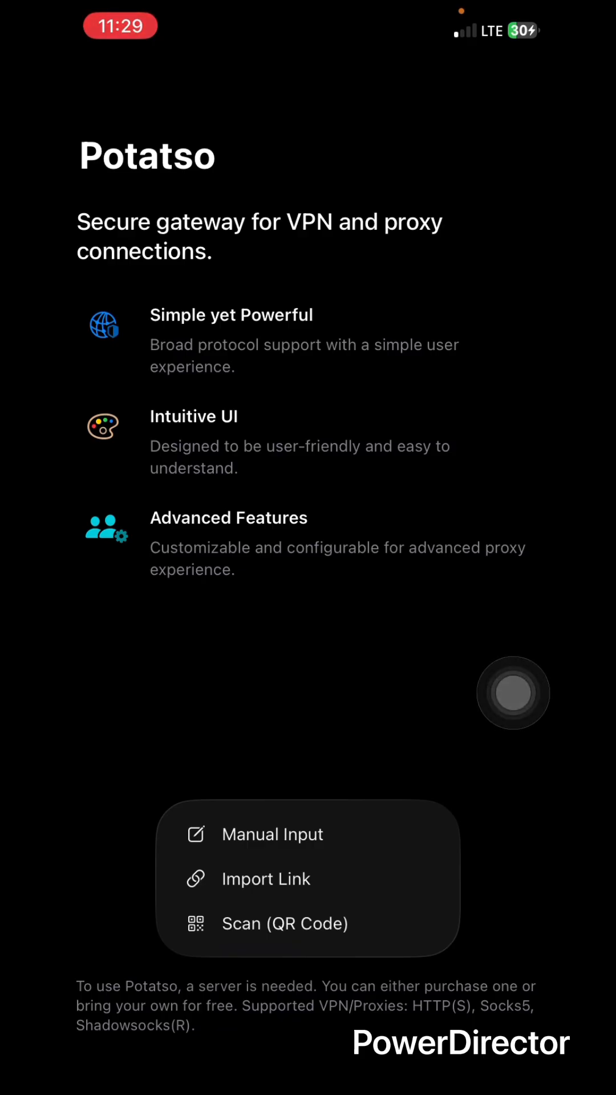
left_click(272, 834)
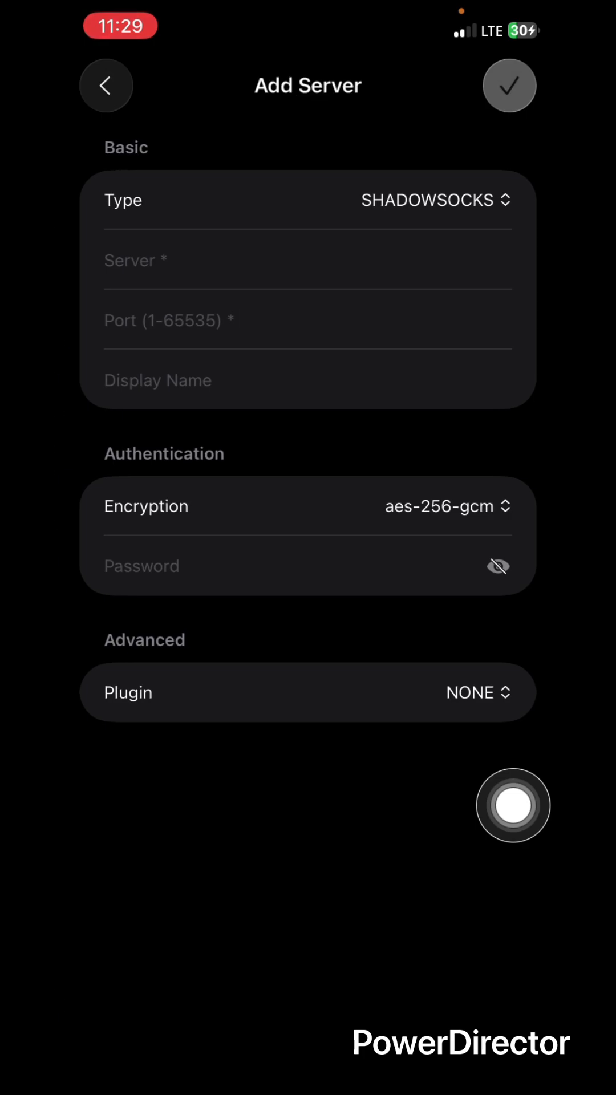
mouse_move(484, 546)
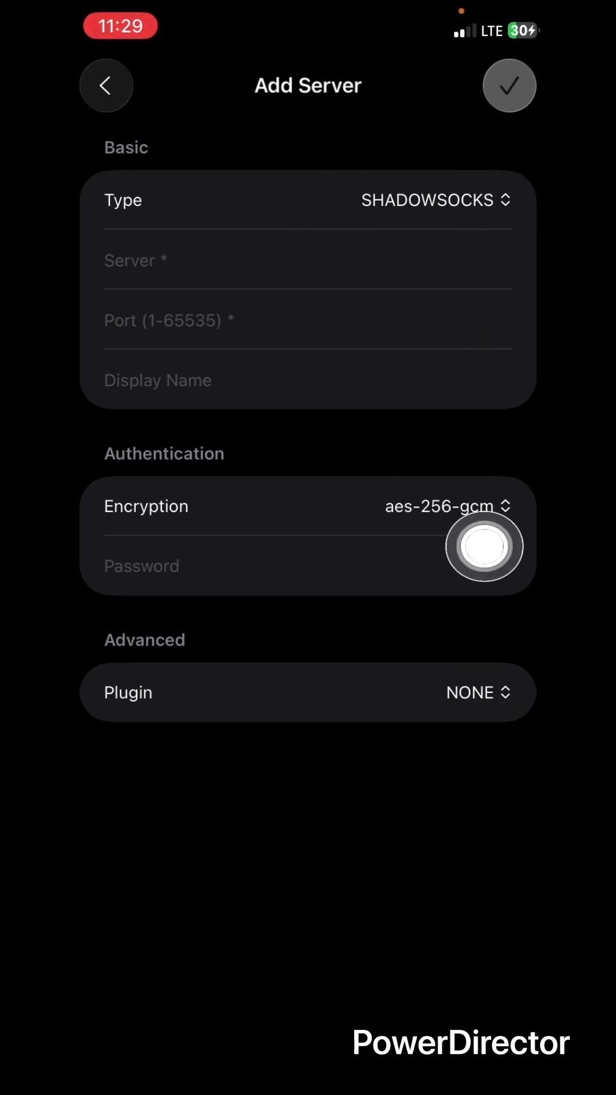
- Set the server type to SOCKS5 and enter the address 34.124.190.108
left_click(433, 201)
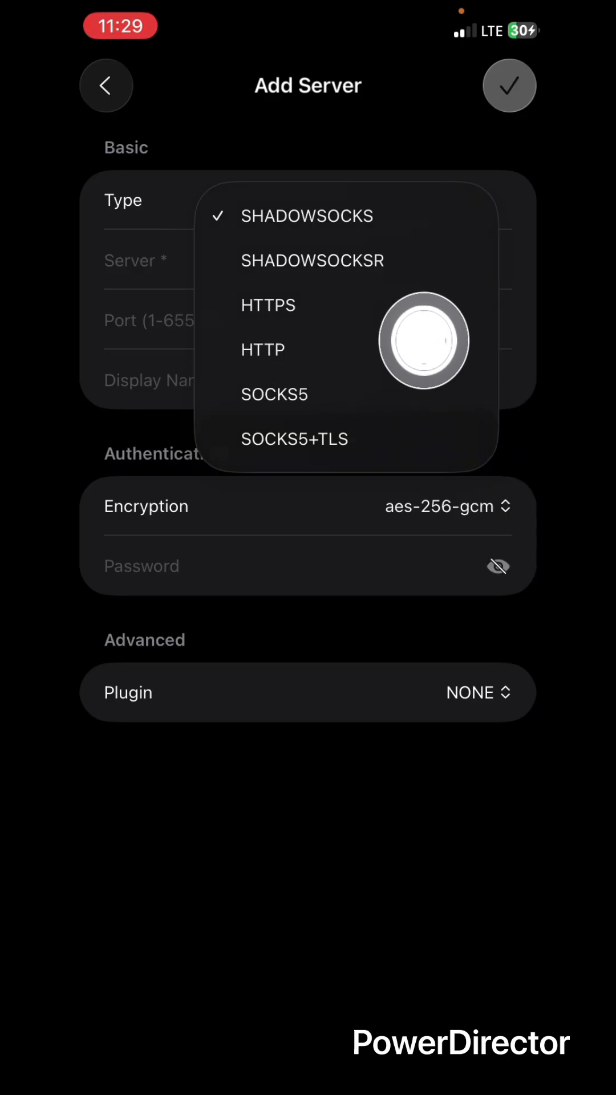
mouse_move(442, 647)
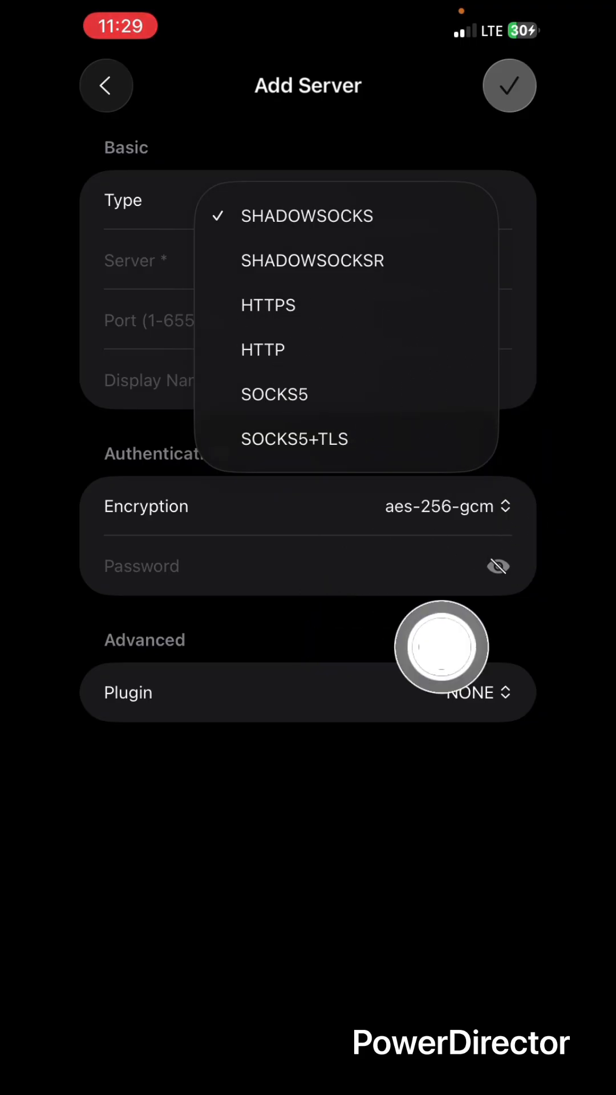
left_click(275, 393)
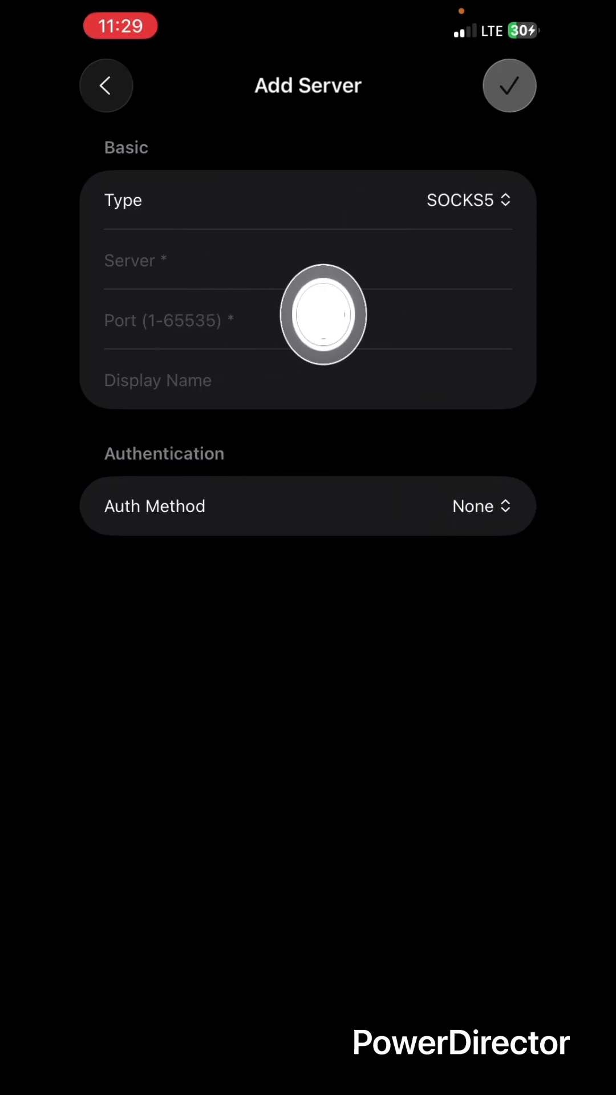
mouse_move(344, 383)
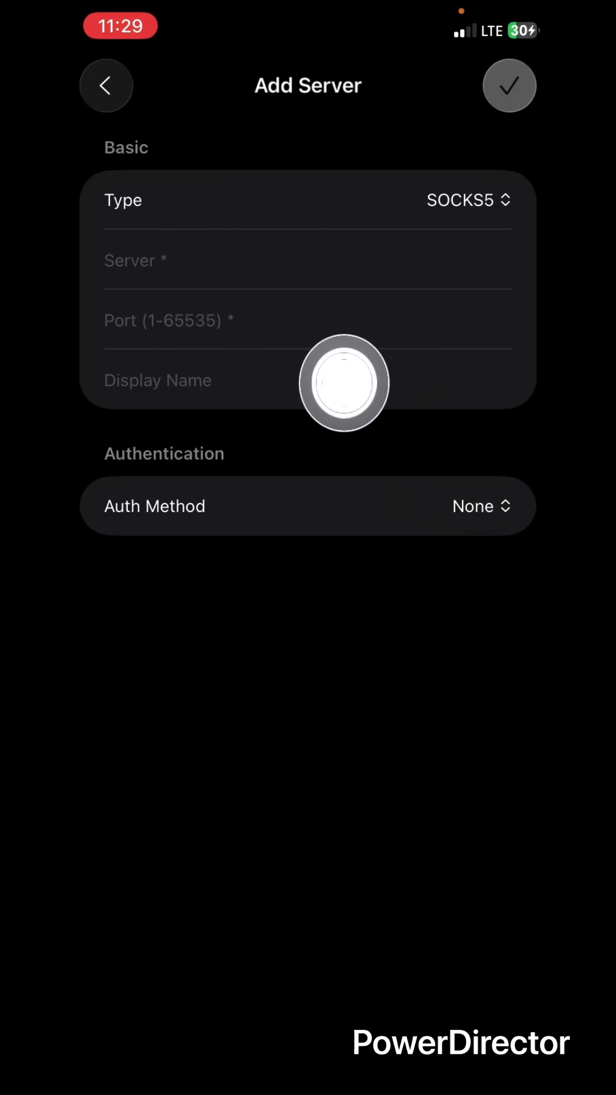
mouse_move(513, 955)
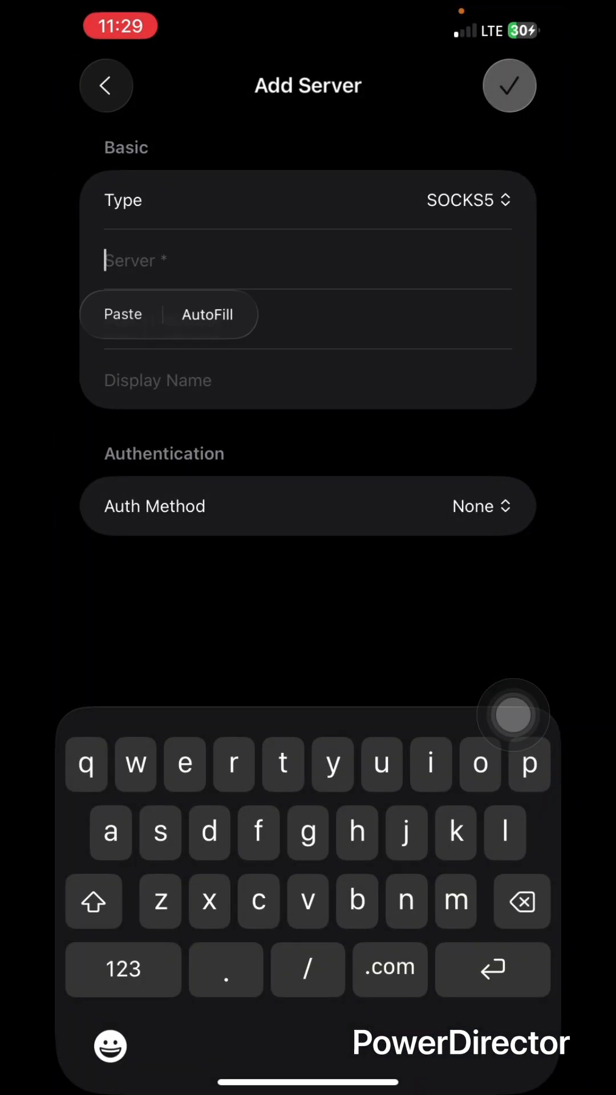
type("4.")
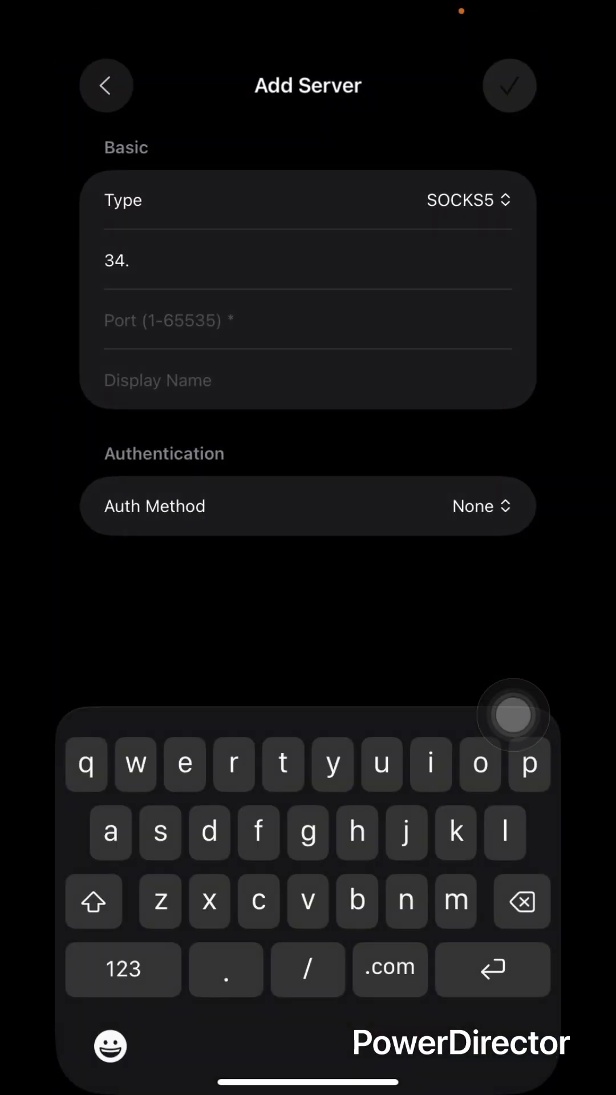
type("124.190")
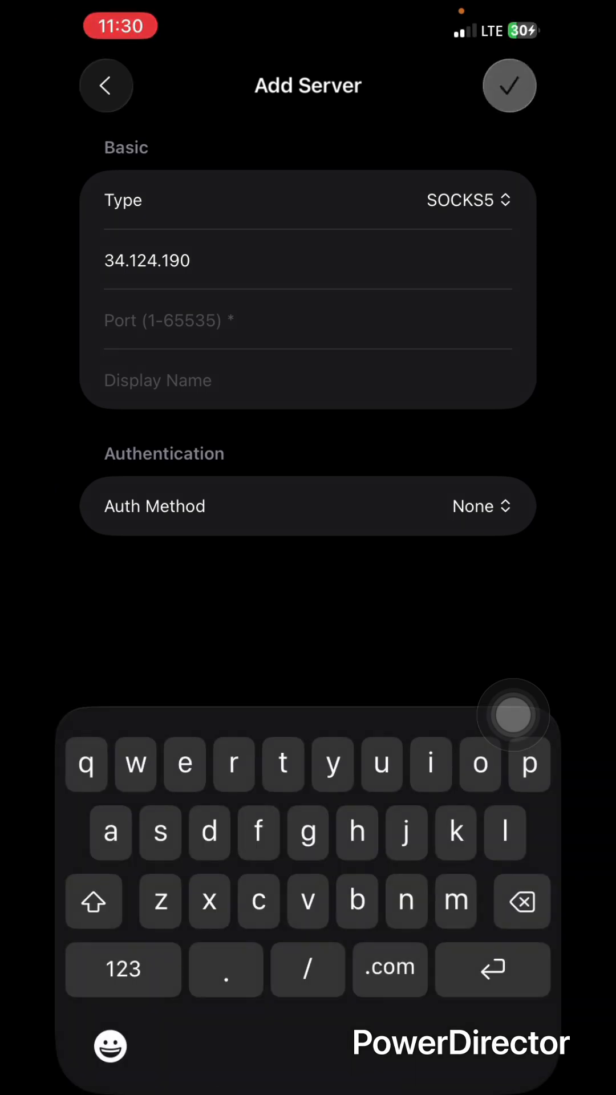
type(".2")
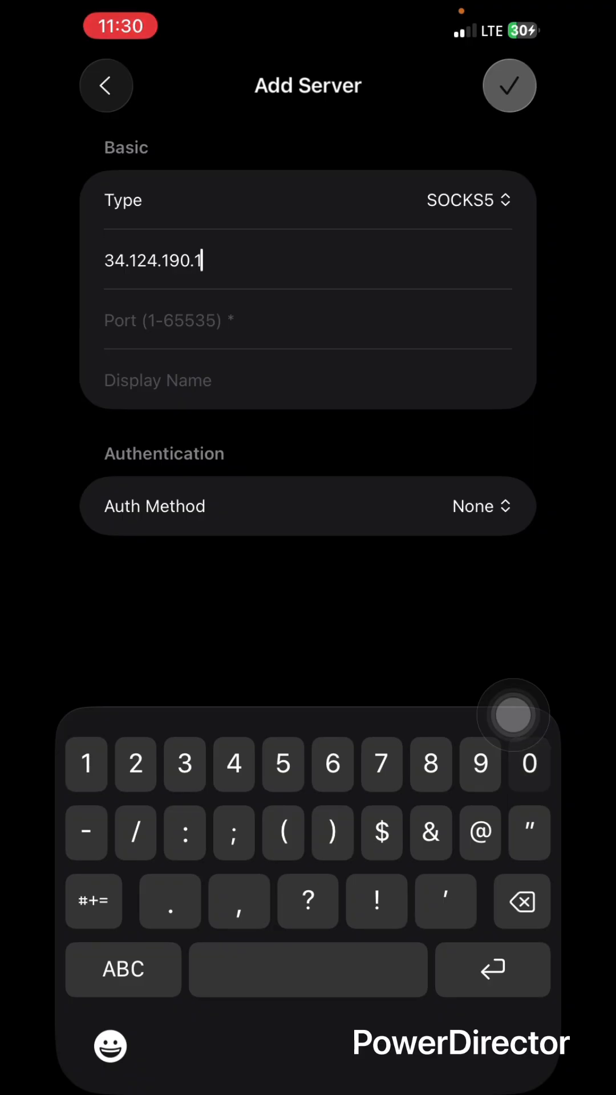
type("08")
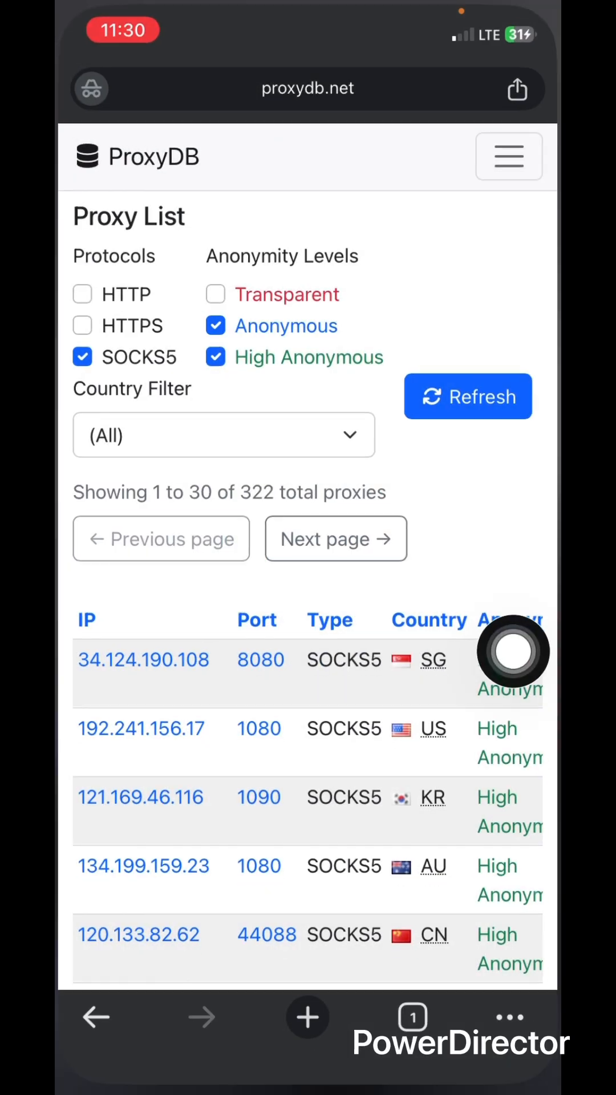
- Enter port 8080 and display name 'Socks 5 proxy' for the new server
left_click(144, 659)
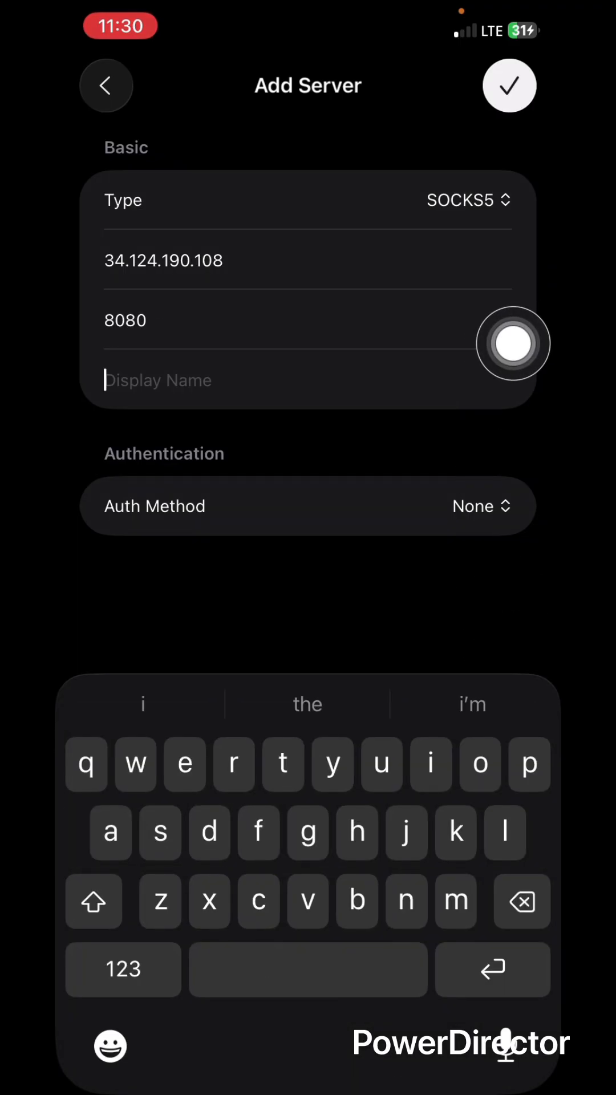
type("Socks 5")
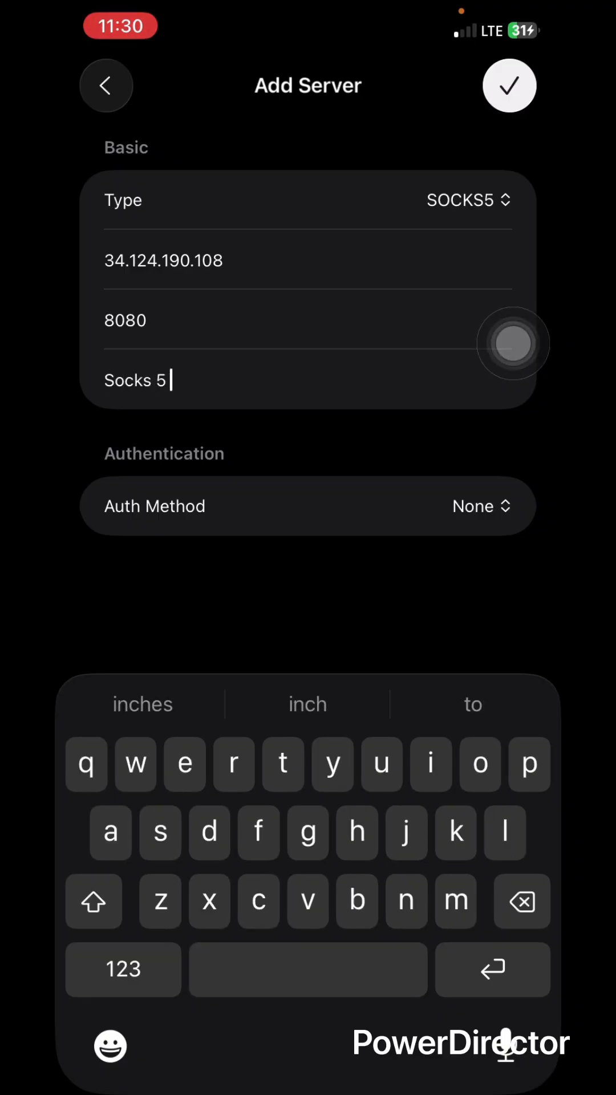
type("proxy")
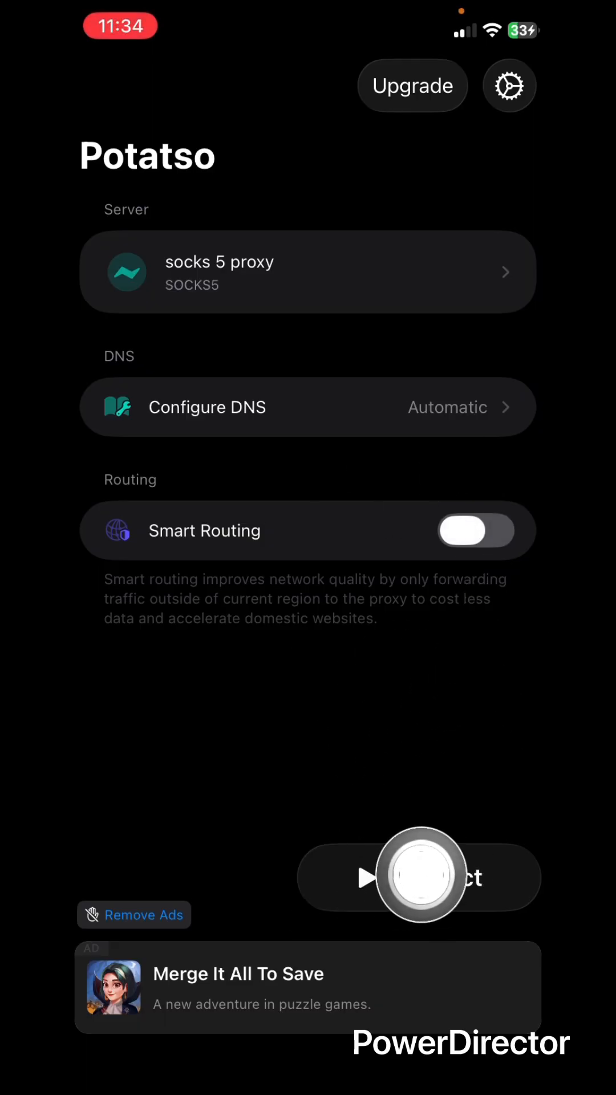
mouse_move(513, 665)
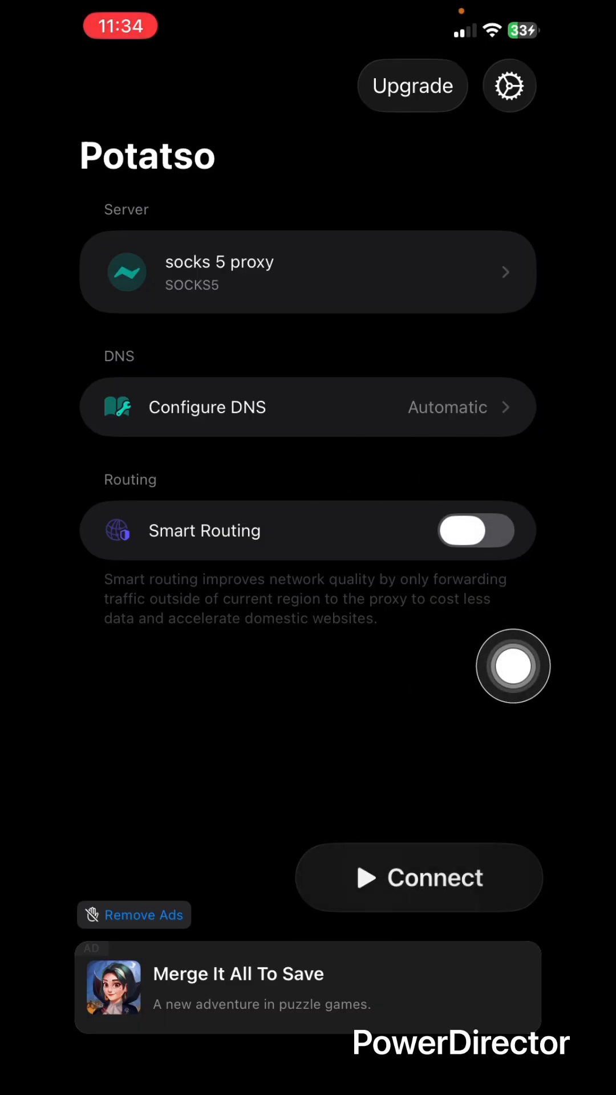
- Connect to the socks 5 proxy, allow the VPN configuration, and return to the browser
left_click(419, 877)
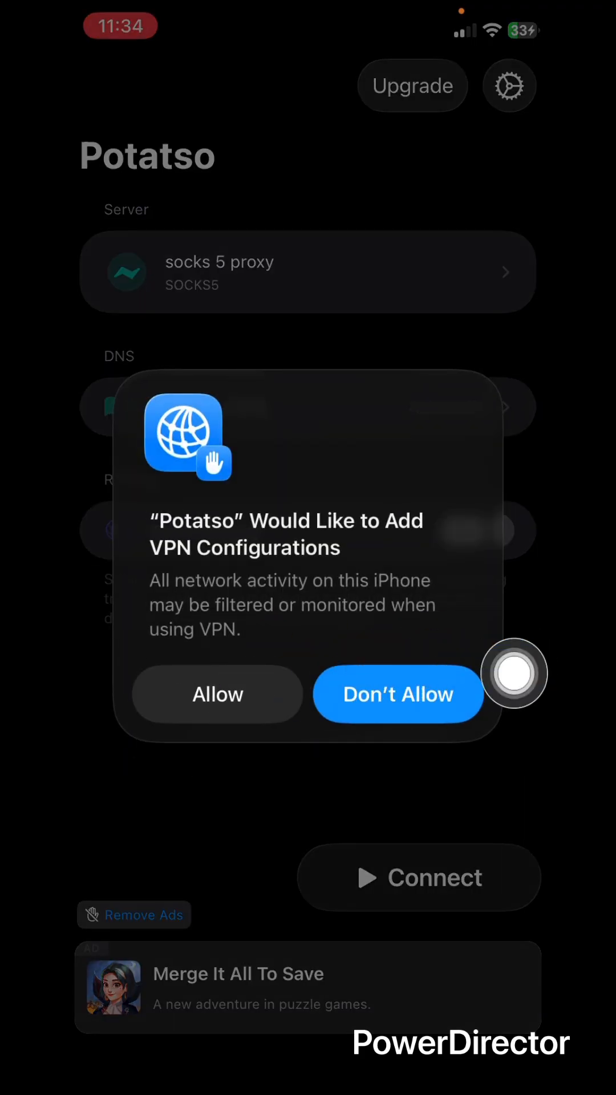
left_click(217, 693)
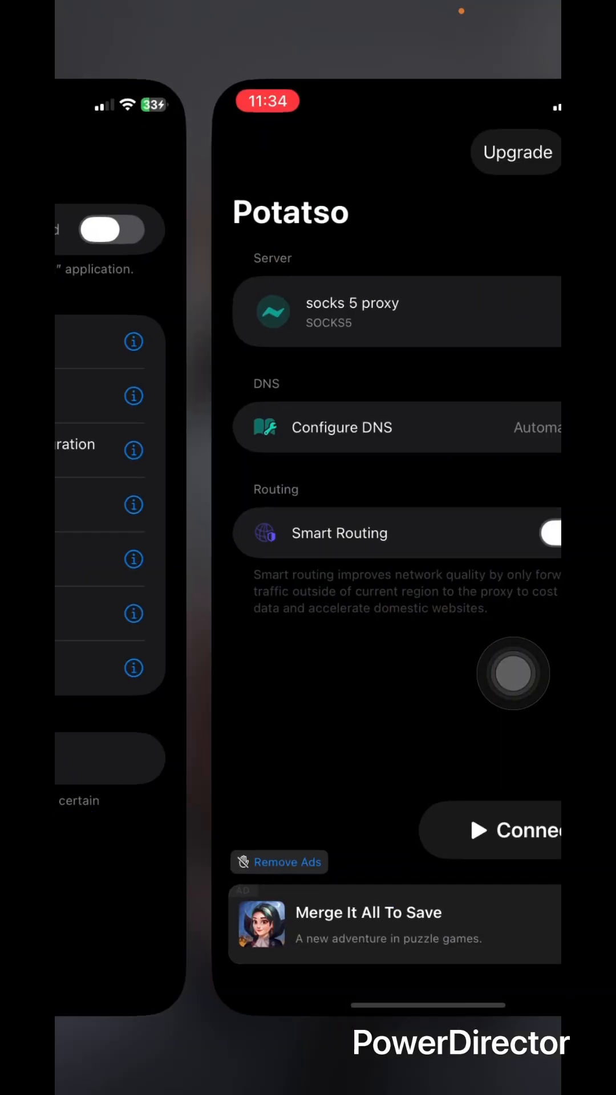
left_click(517, 830)
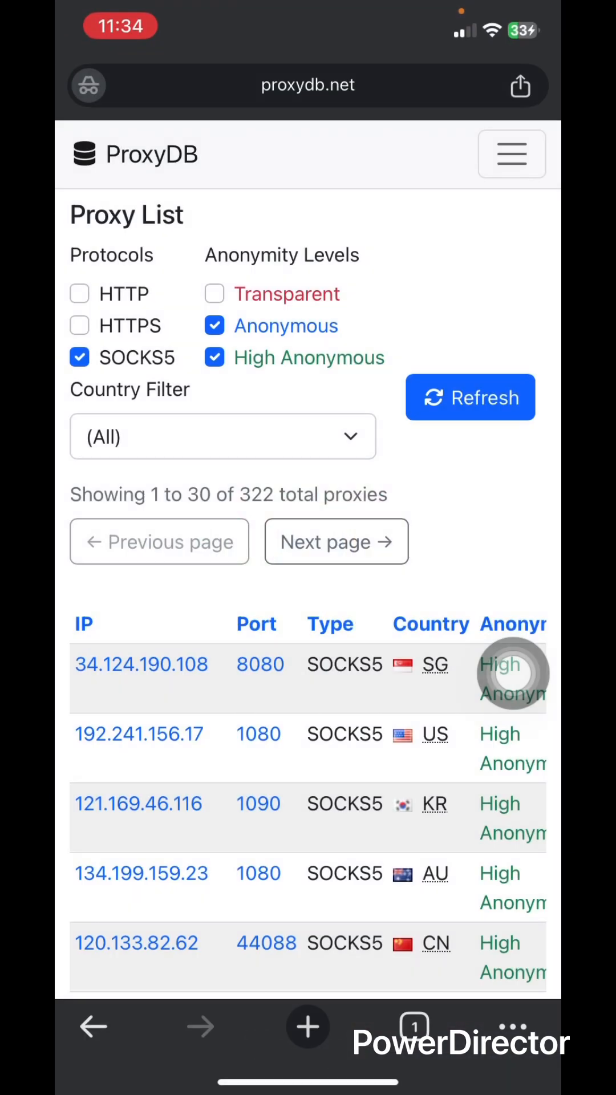
- Load whoer.net in Chrome through the proxy, which ends in a connection-timed-out error
left_click(307, 84)
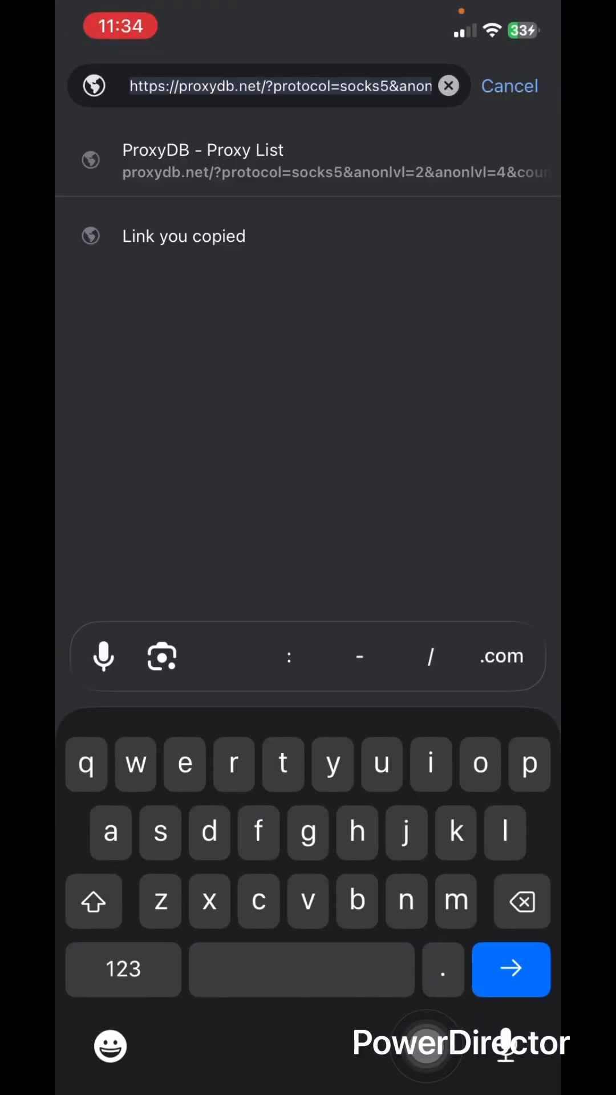
type("whoer.net")
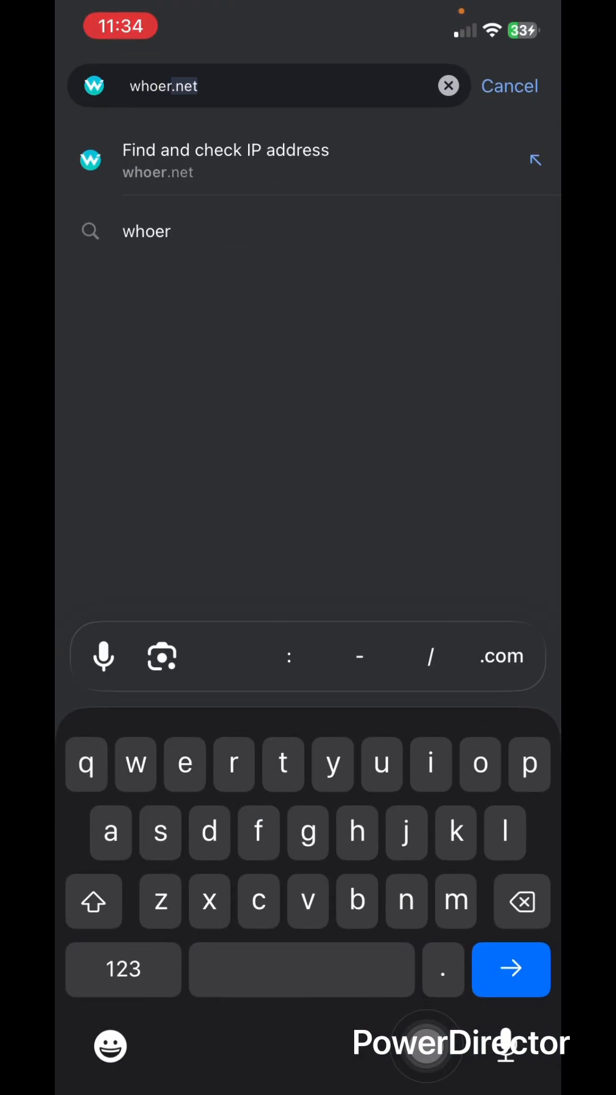
left_click(226, 160)
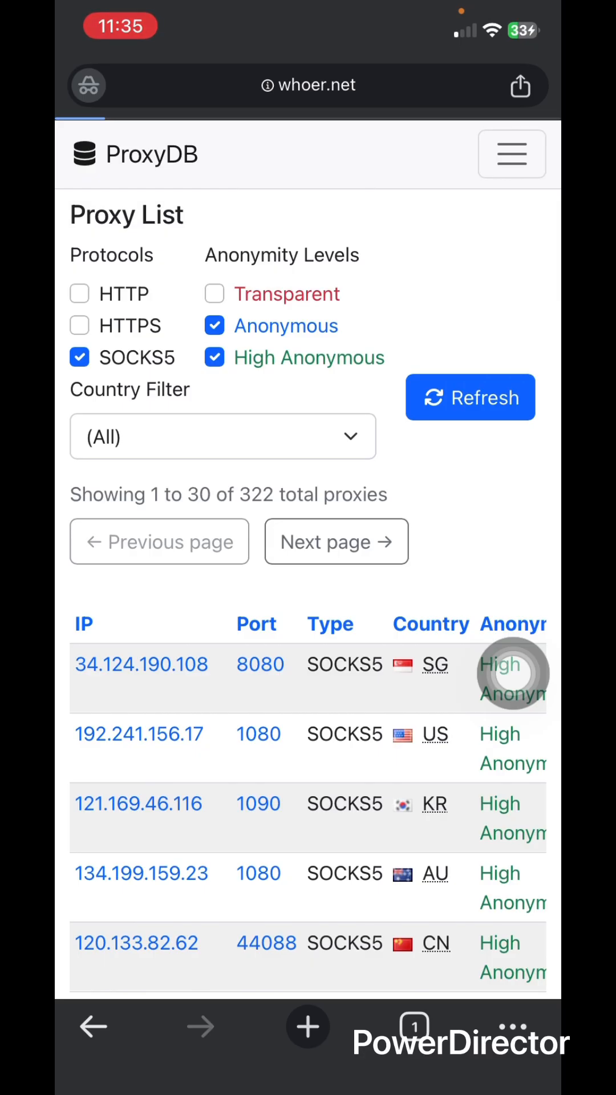
scroll("down", 3)
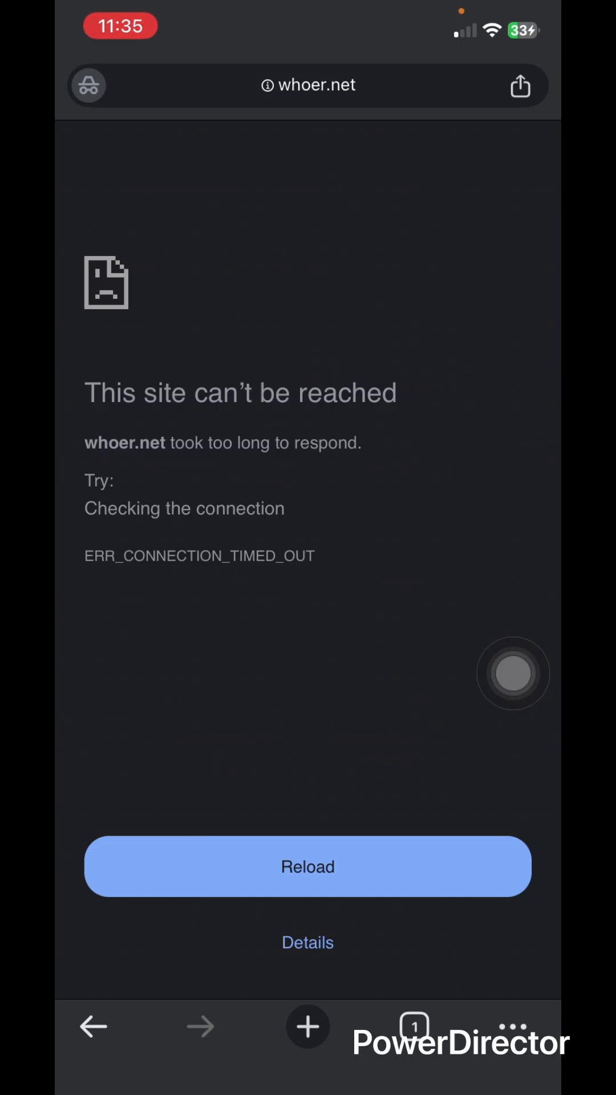
left_click(308, 866)
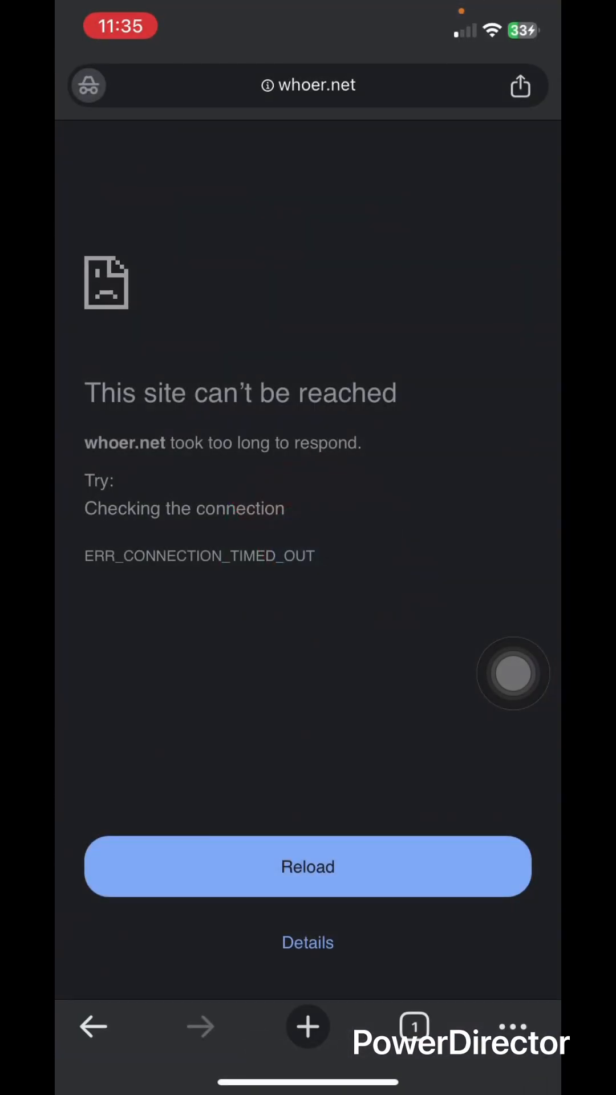
- Reload whoer.net, which reports an Accra, Ghana IP, then start a new incognito tab
left_click(307, 865)
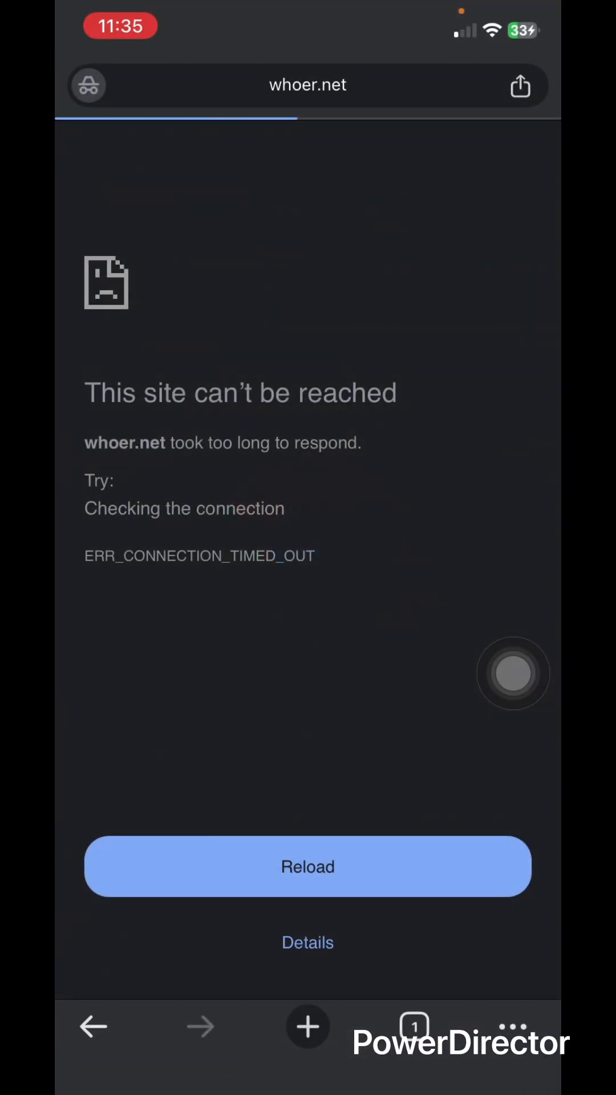
left_click(307, 865)
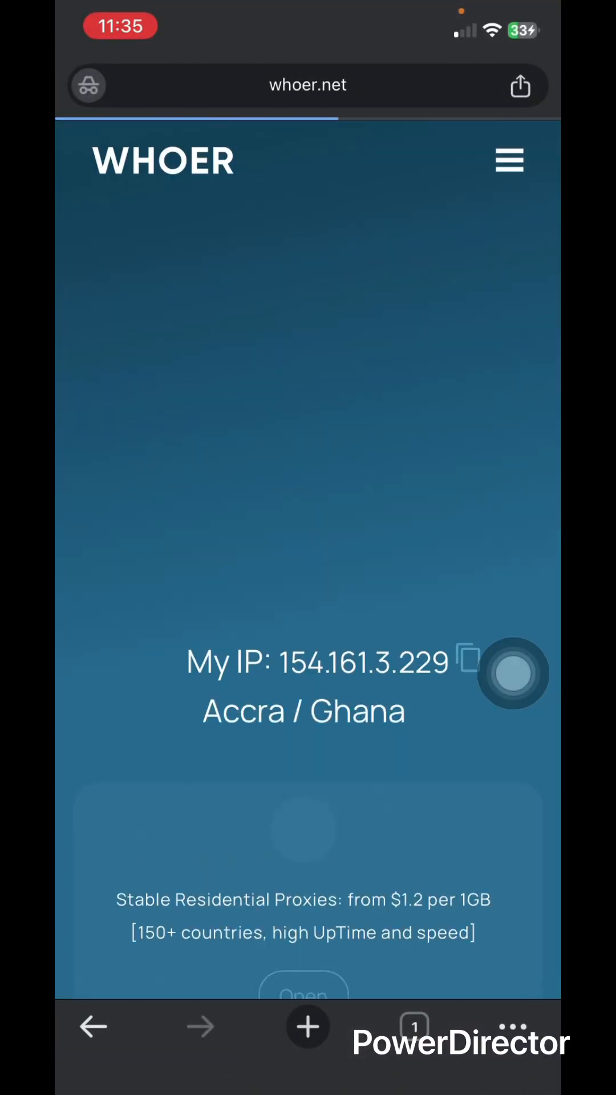
left_click(414, 1026)
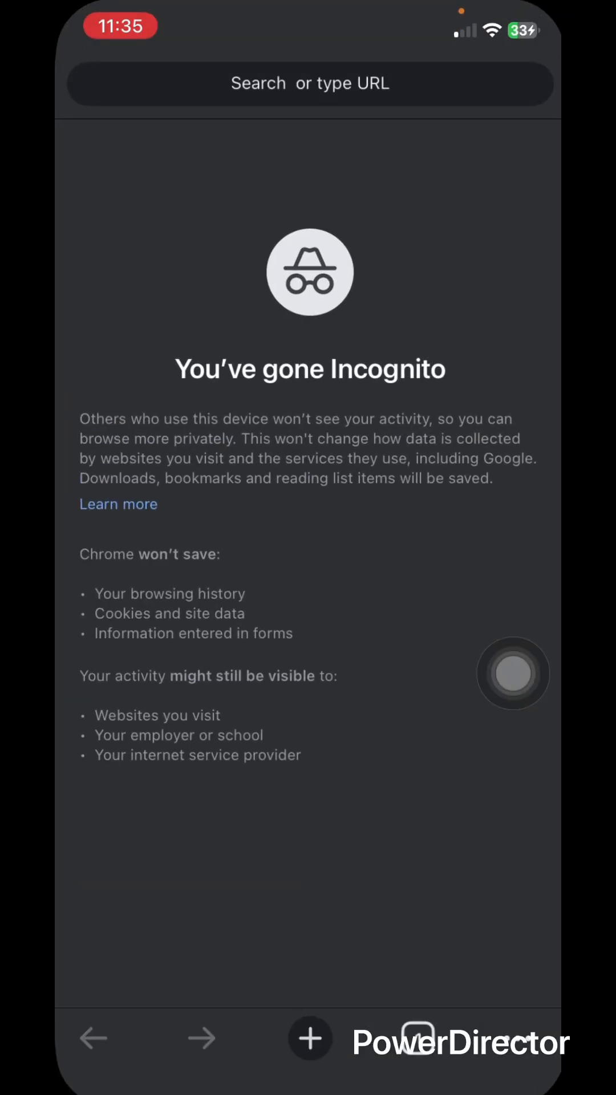
- Load proxydb.net in the incognito tab and bring up the app switcher
left_click(309, 84)
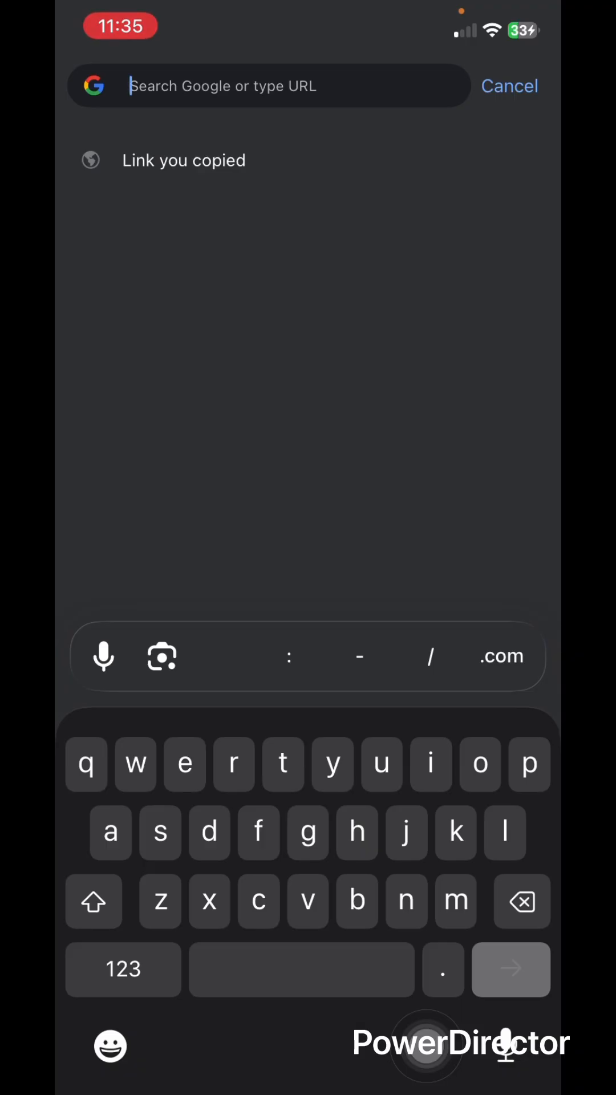
type("proxydb.net")
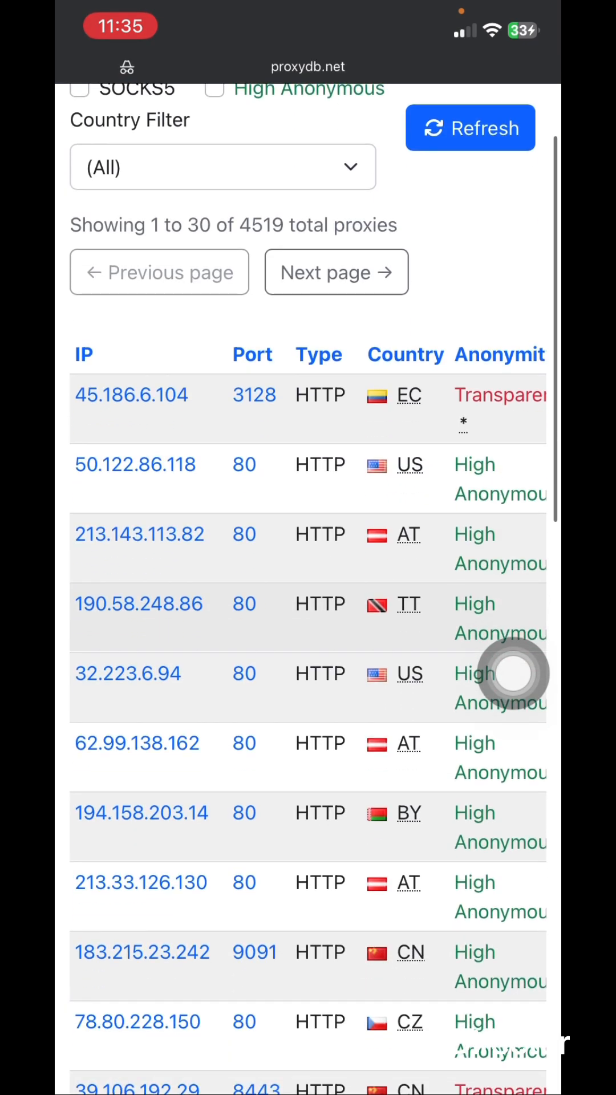
scroll("up", 3)
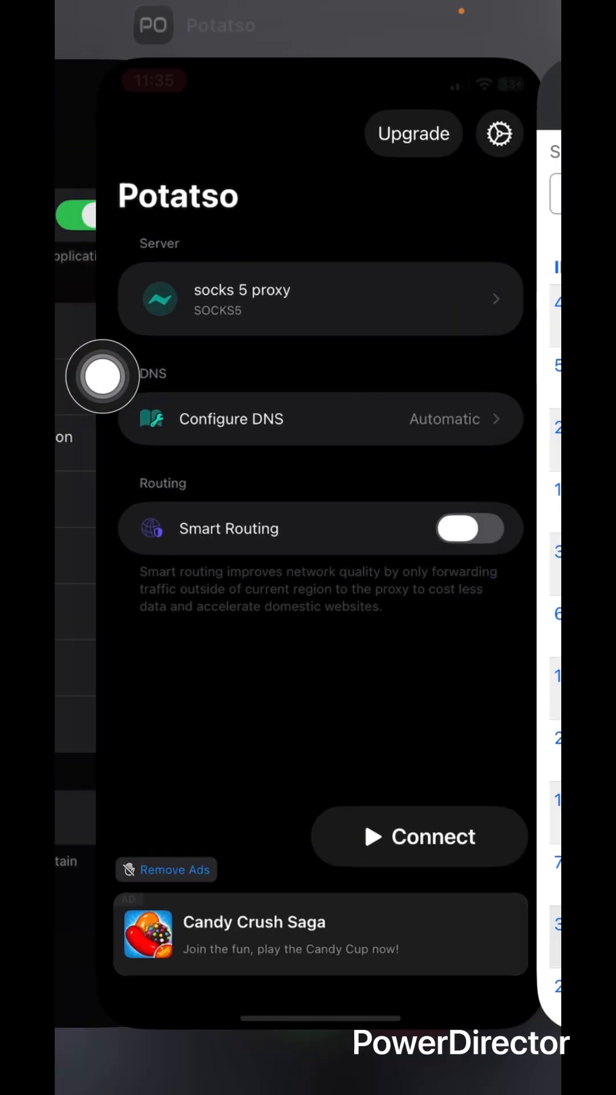
- Return to Potatso and begin a second manually entered server, reaching its Type menu
left_click(318, 299)
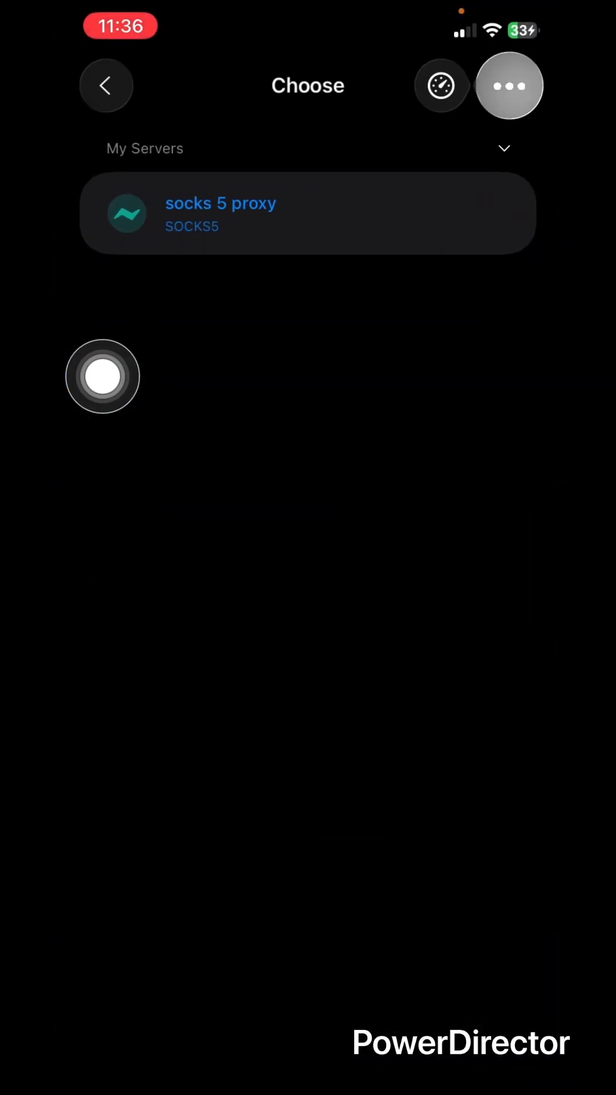
left_click(508, 86)
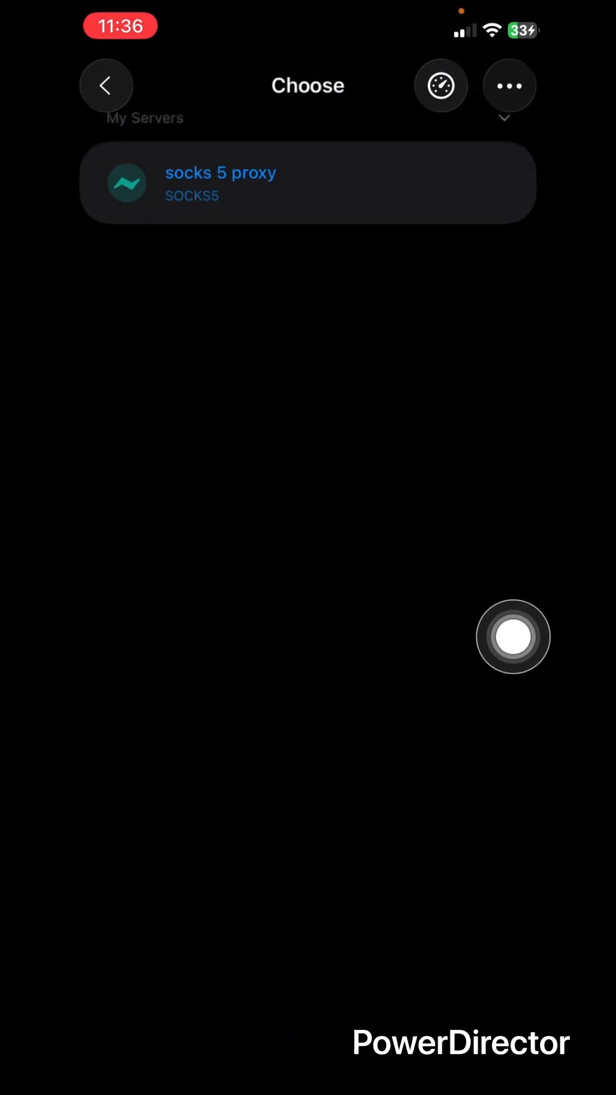
left_click(509, 86)
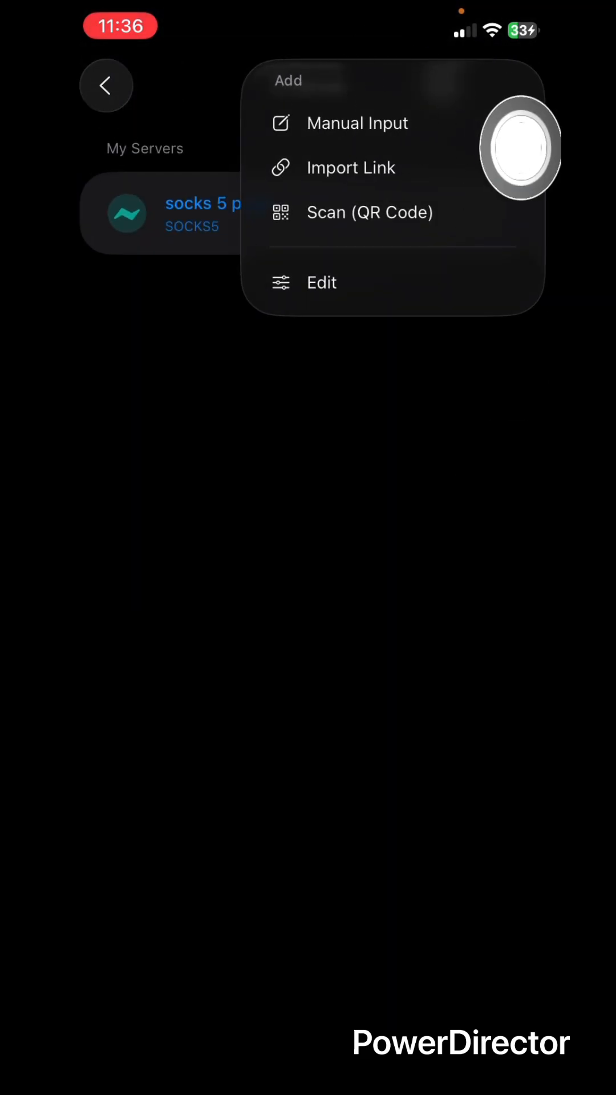
left_click(357, 123)
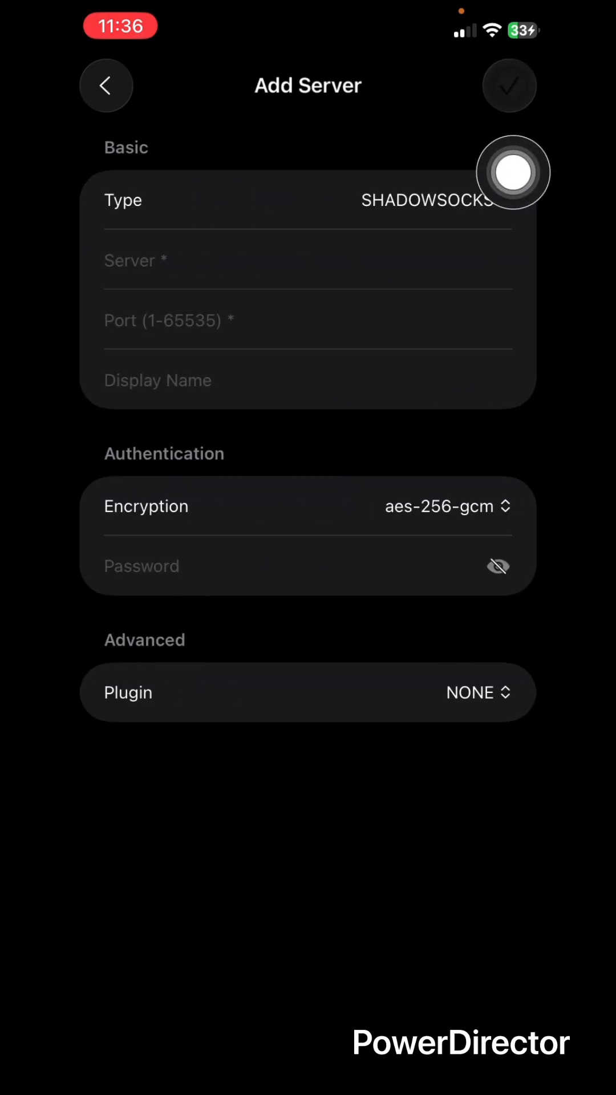
left_click(418, 201)
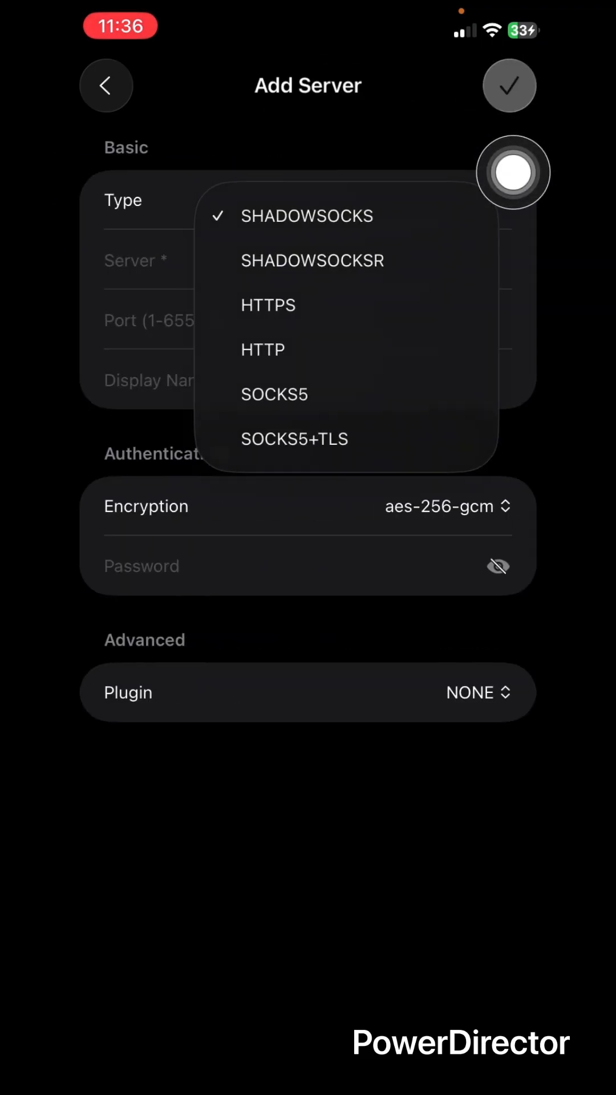
mouse_move(462, 388)
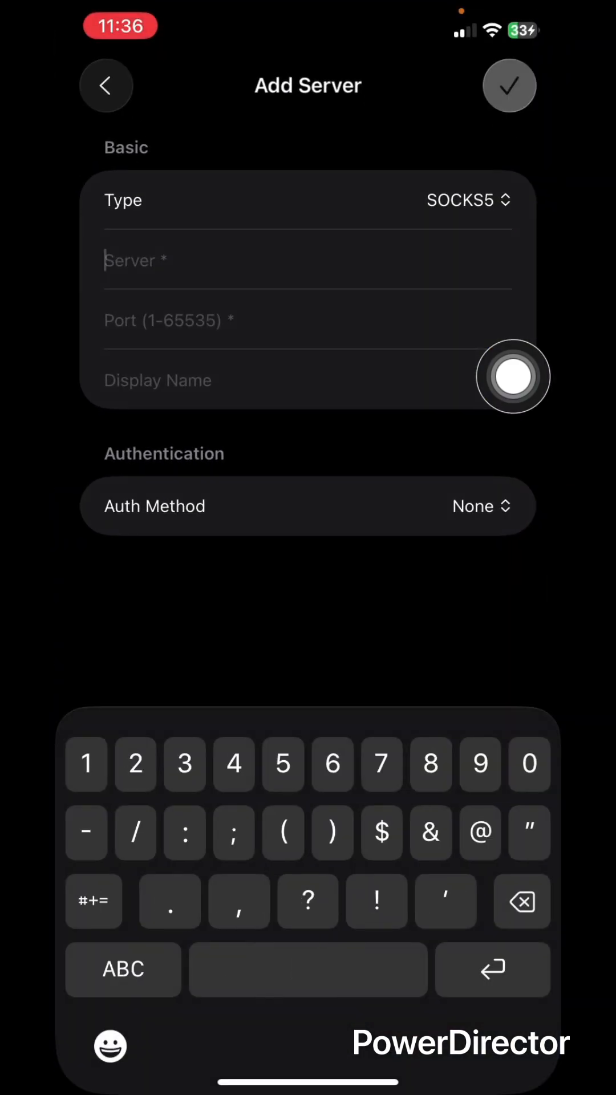
- Enter the server address 45.186.6.104 in the Add Server form
type("45.186")
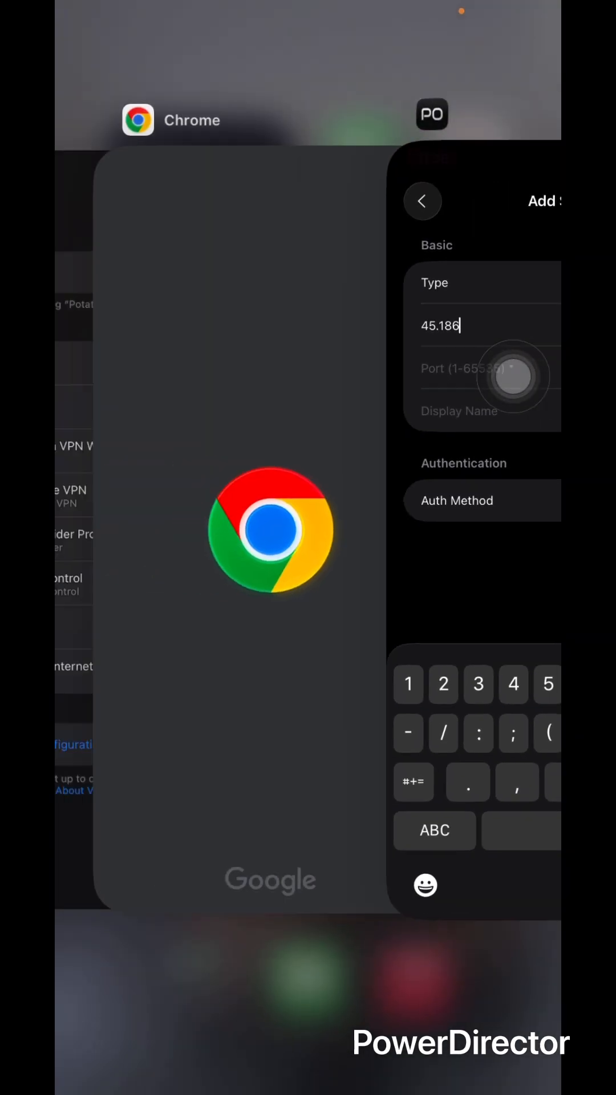
left_click(269, 531)
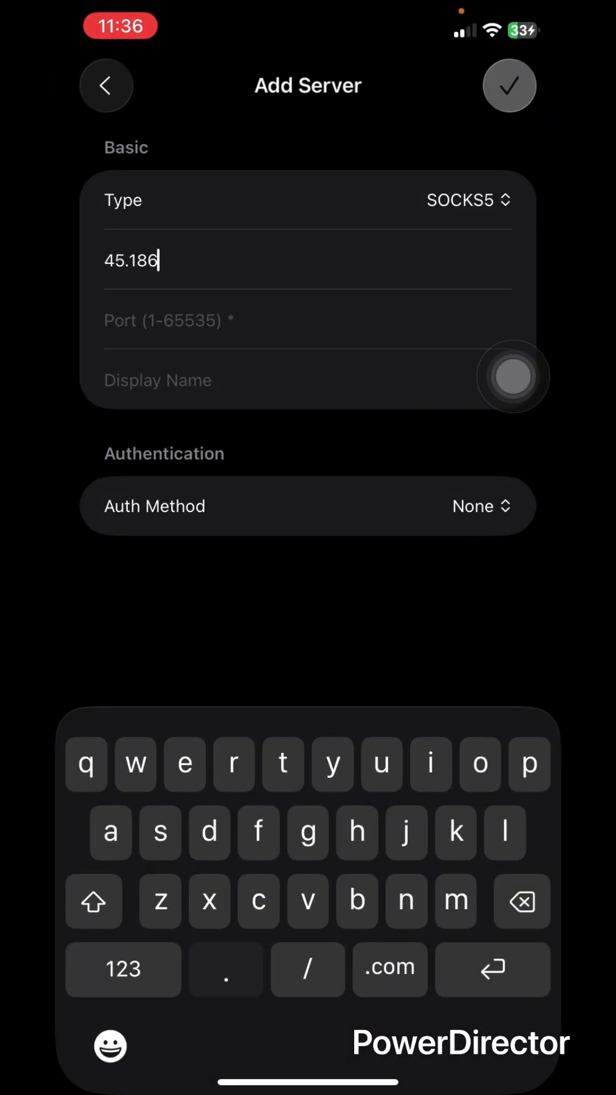
type(".6")
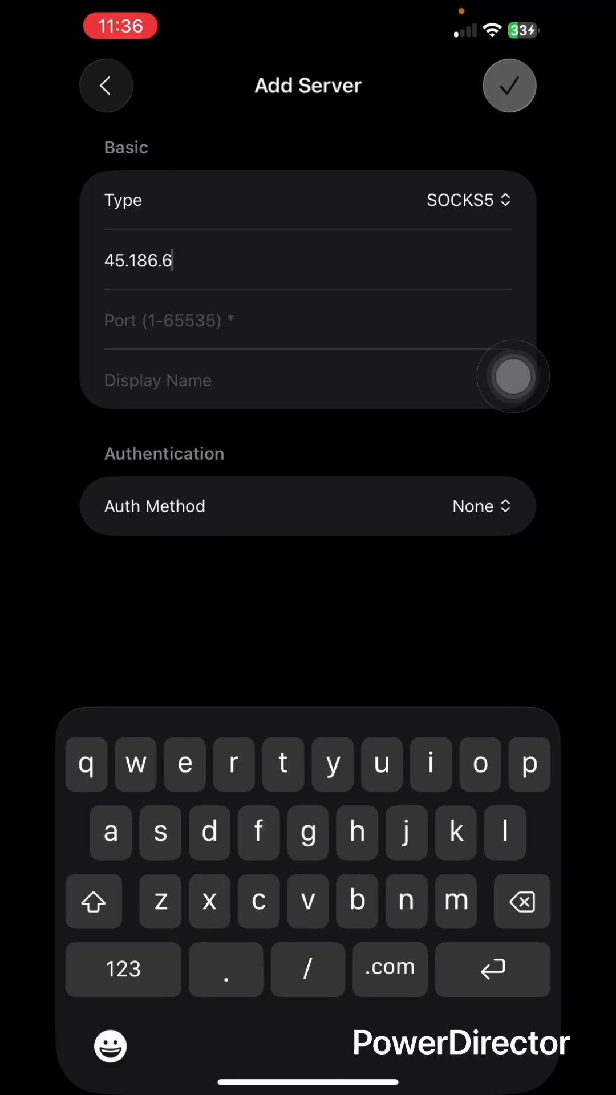
type("104")
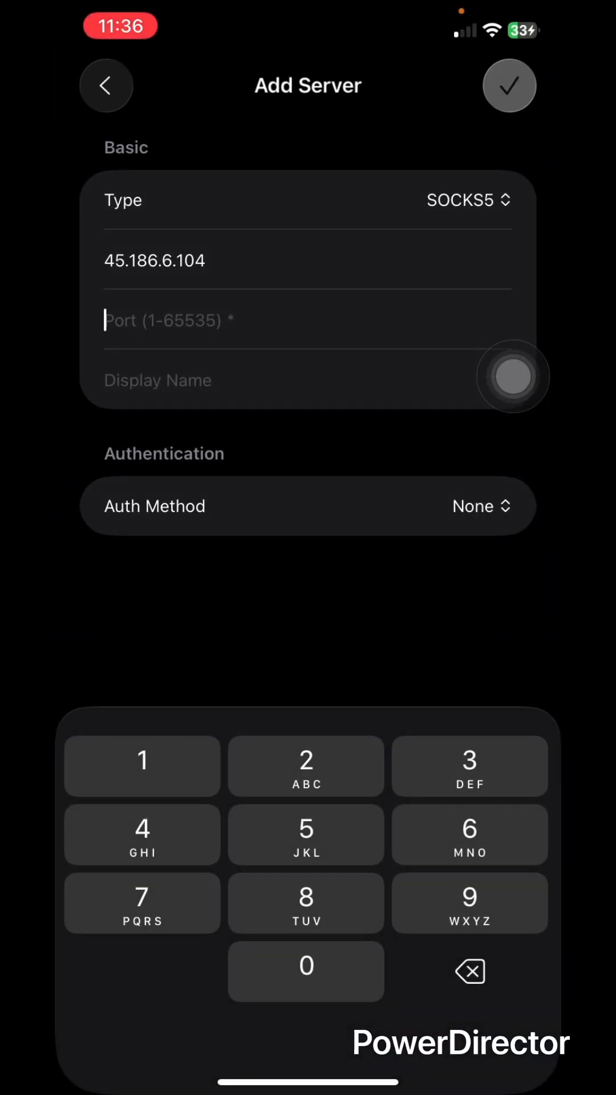
- Enter port 3128 and name 'socks 5', then save the SOCKS5 server
type("3128")
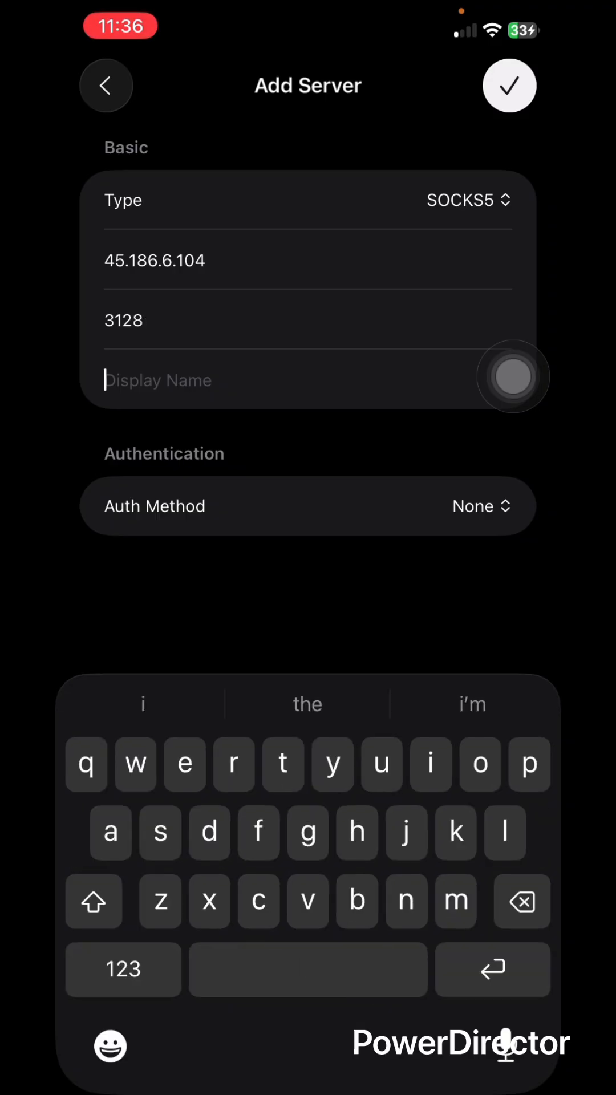
type("socks")
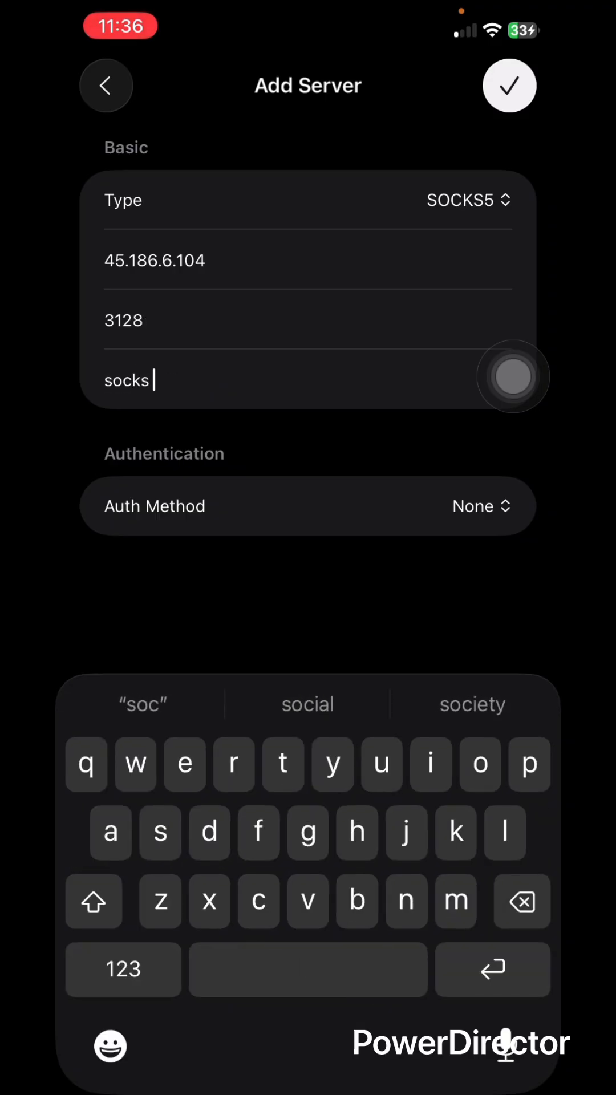
type("5")
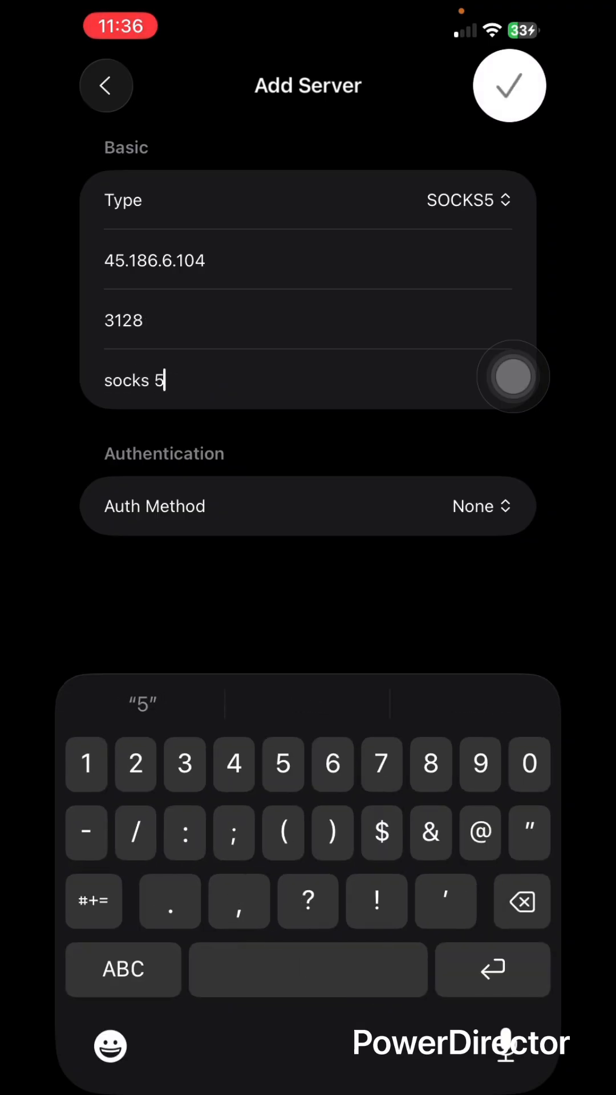
left_click(508, 86)
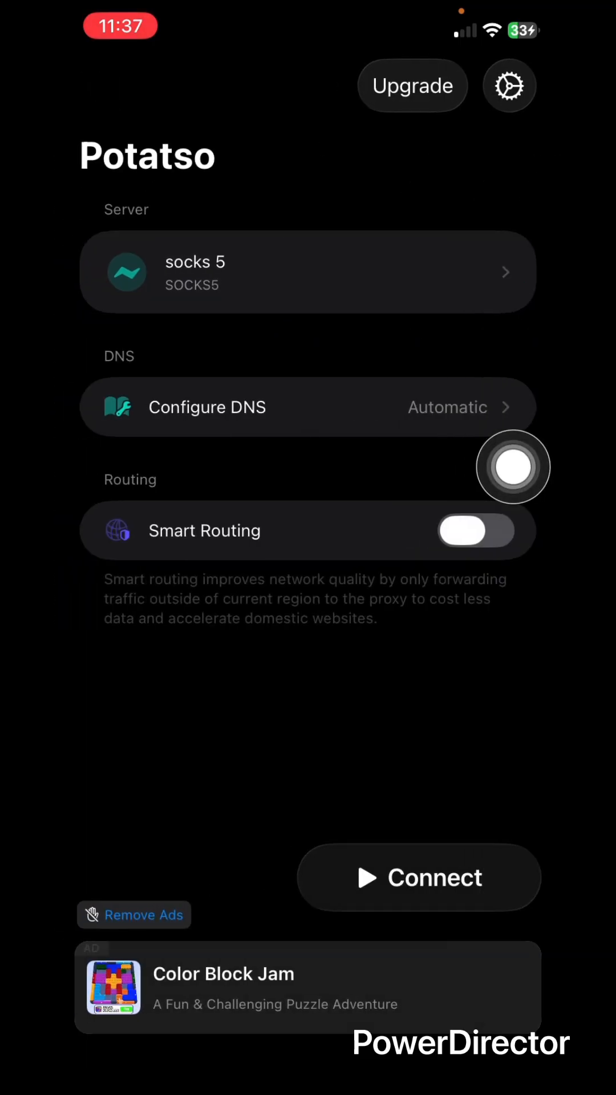
left_click(418, 879)
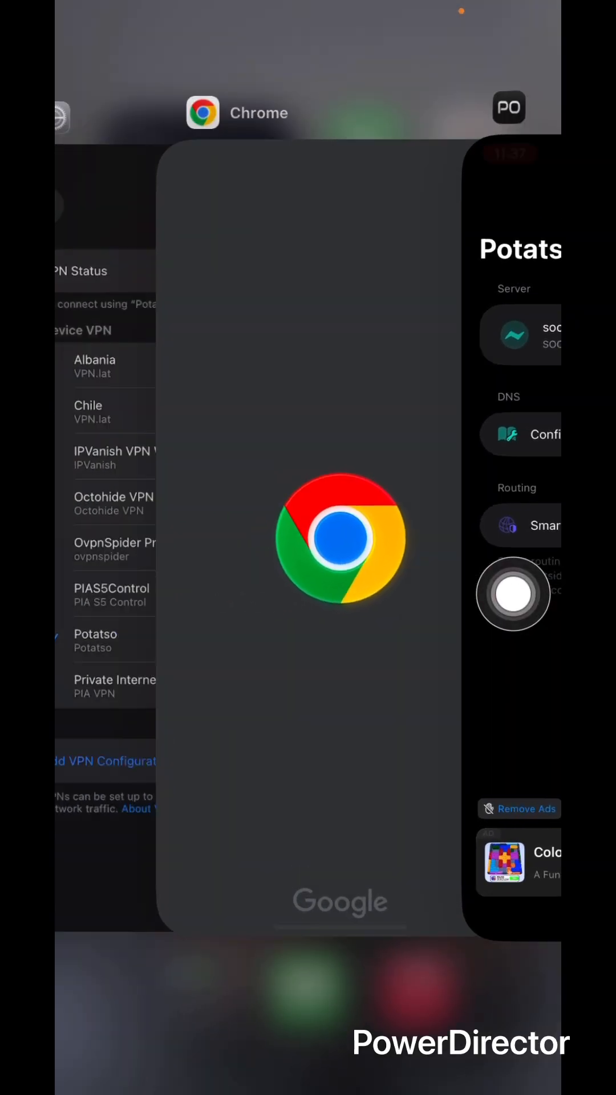
left_click(340, 541)
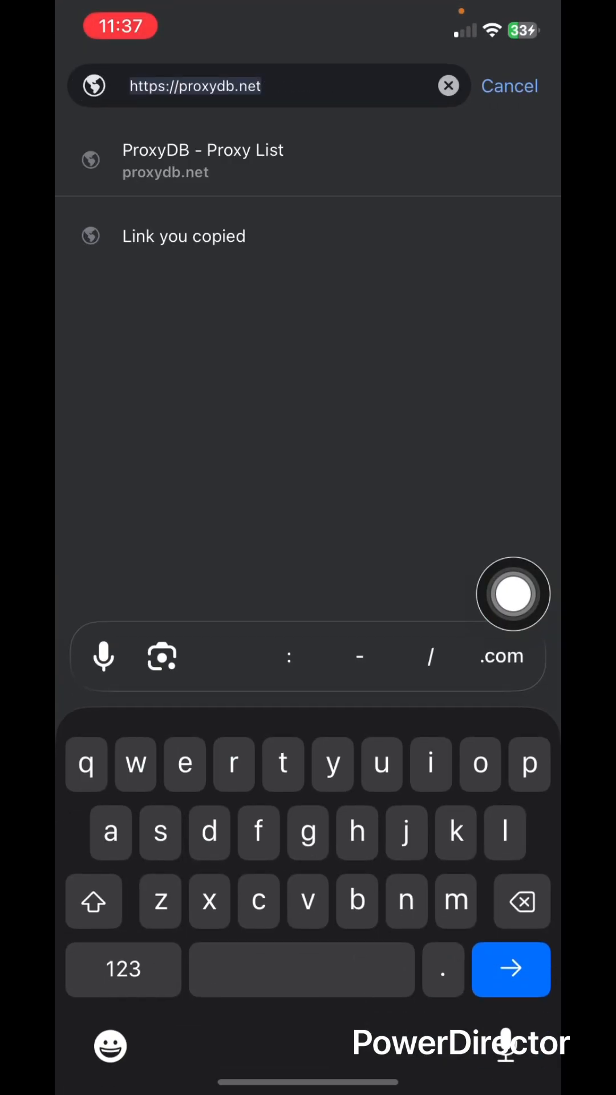
type("whoer.net")
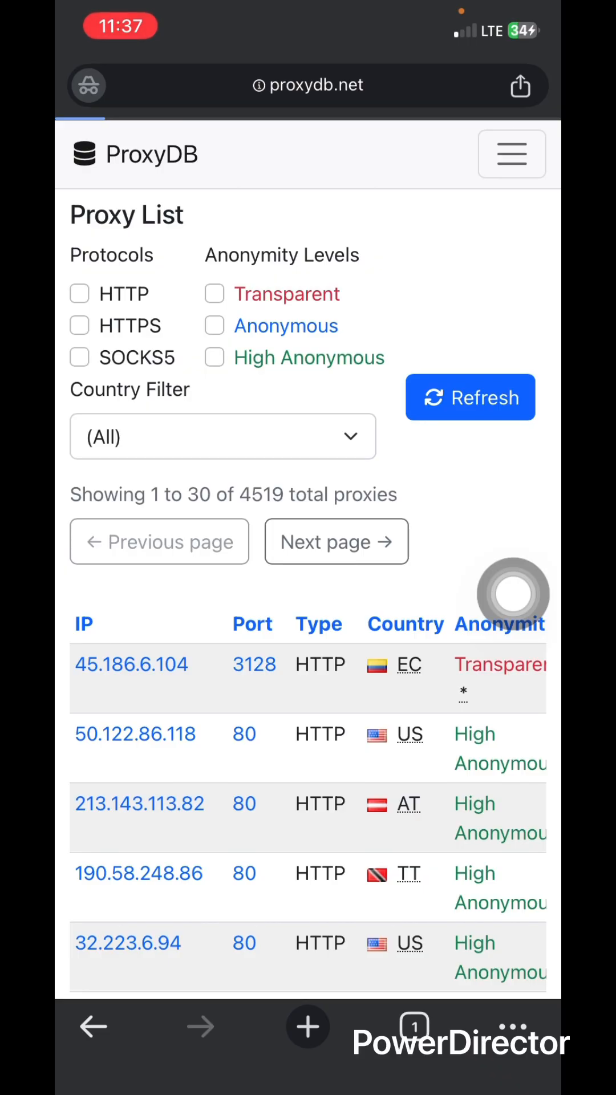
scroll("down", 3)
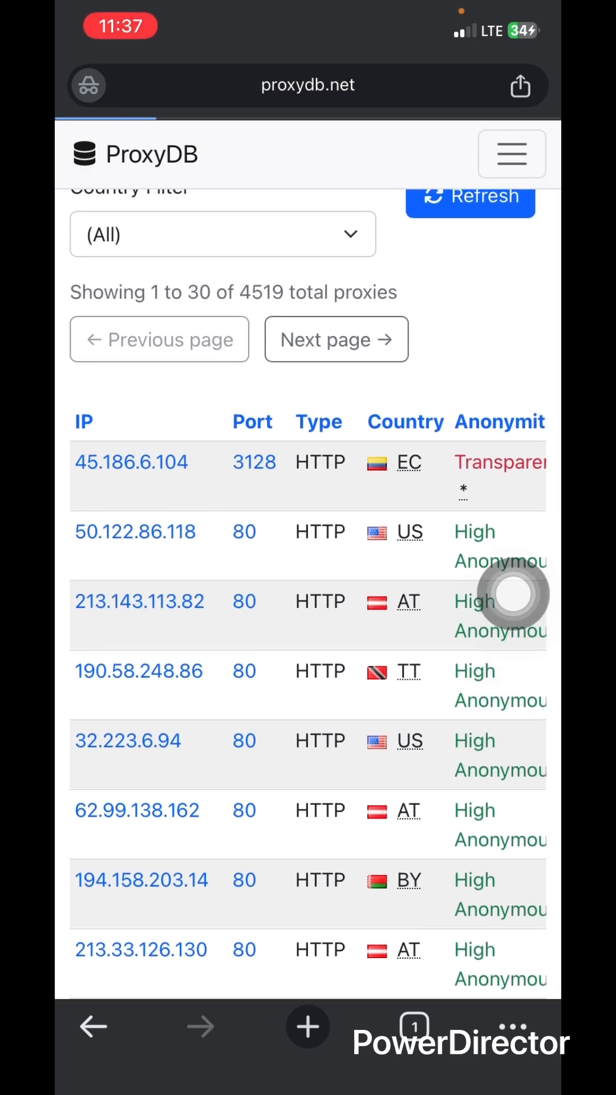
scroll("up", 3)
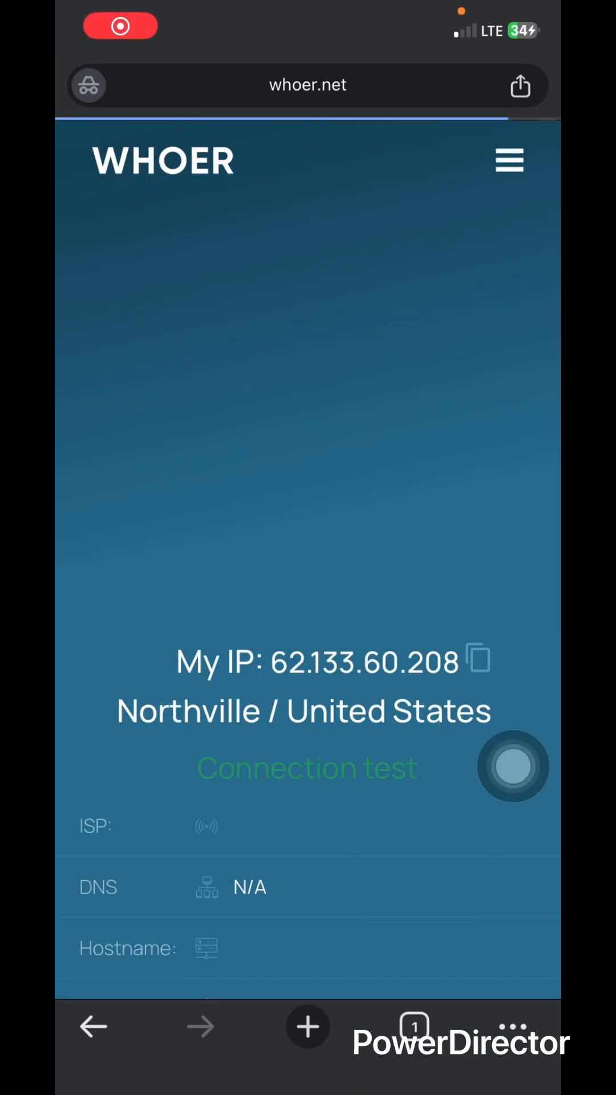
- Reload whoer.net to see IP 24.127.13.180, United States, with a 90% disguise score
scroll("down", 3)
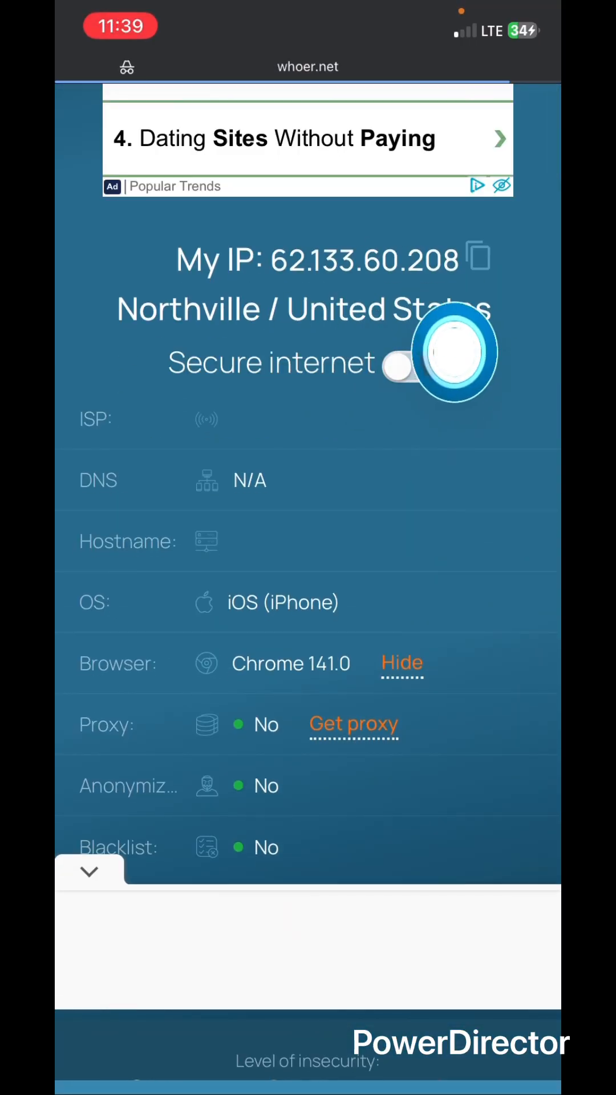
scroll("up", 3)
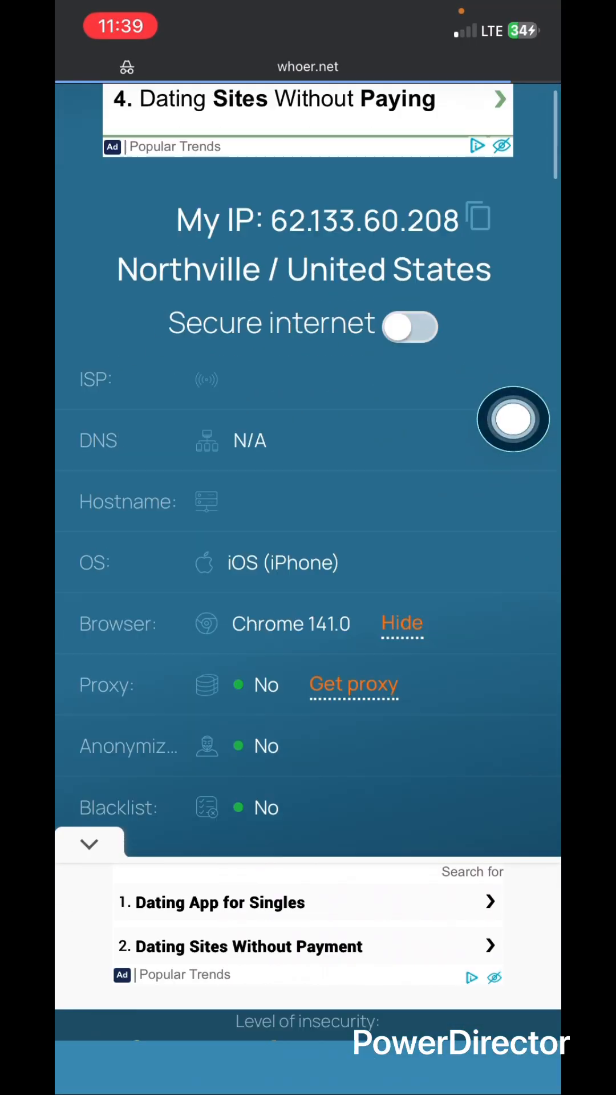
scroll("down", 3)
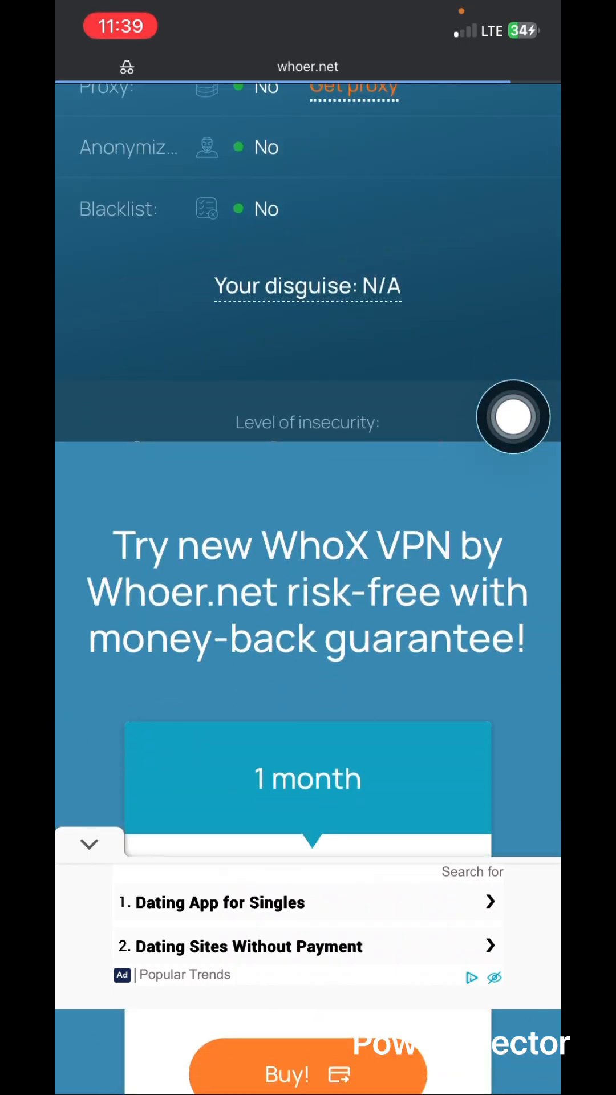
scroll("up", 3)
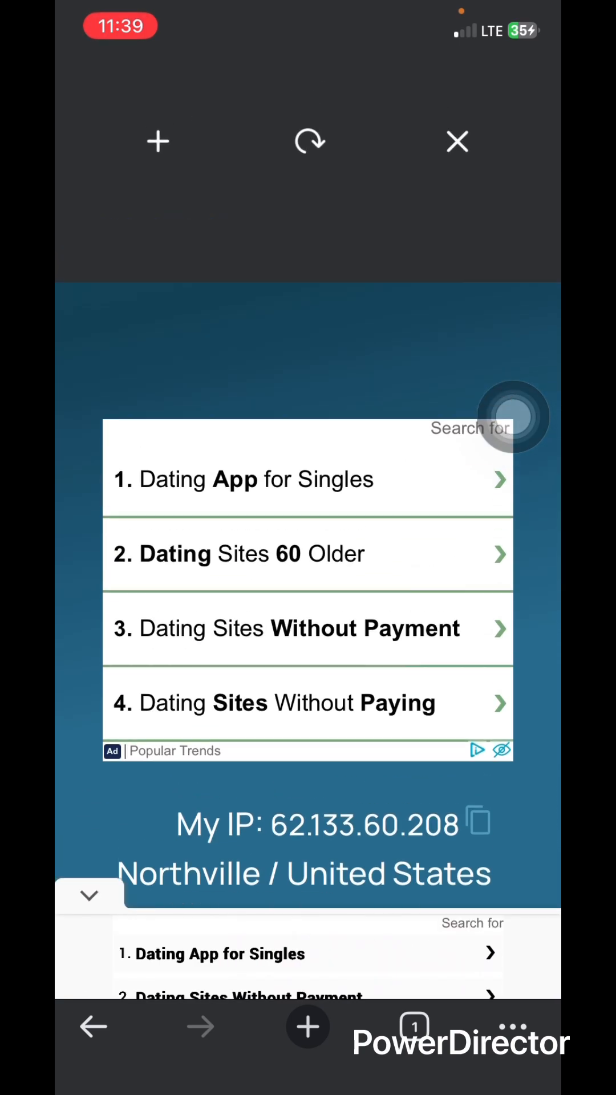
left_click(456, 141)
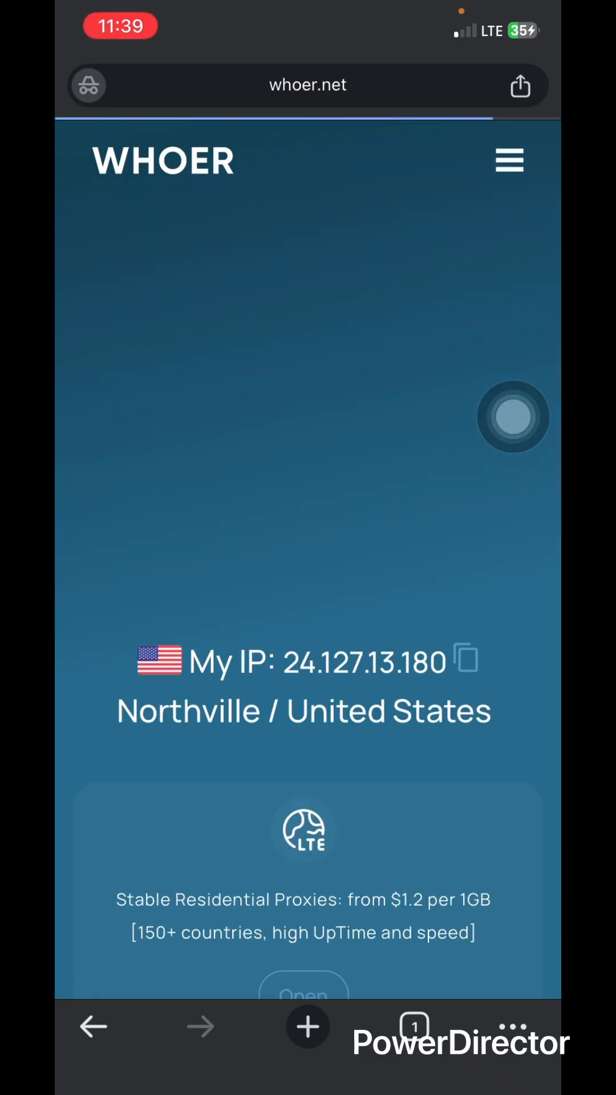
scroll("down", 3)
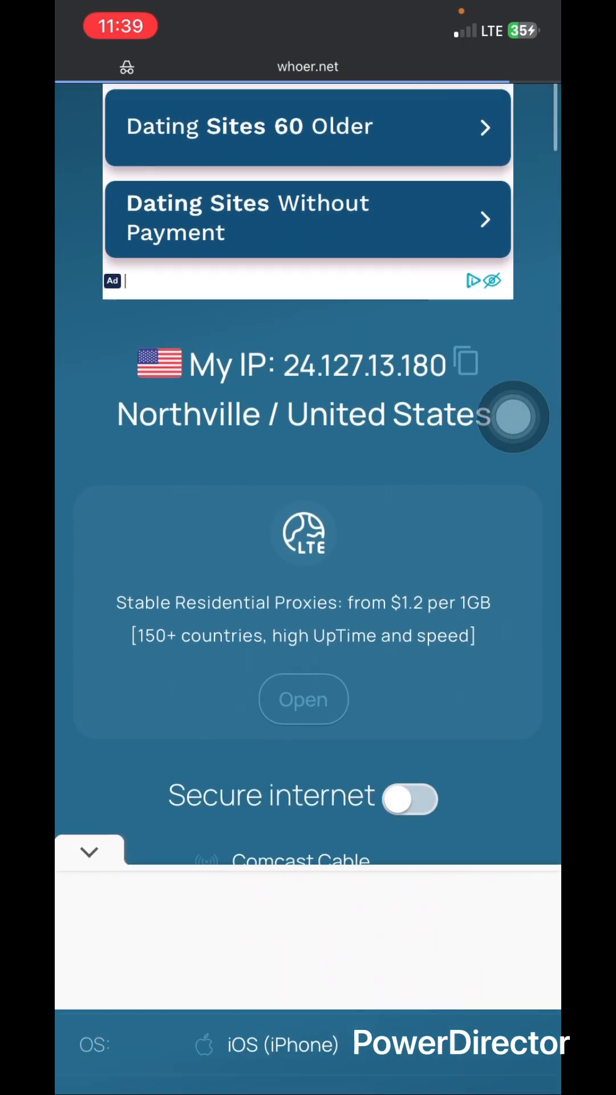
scroll("down", 3)
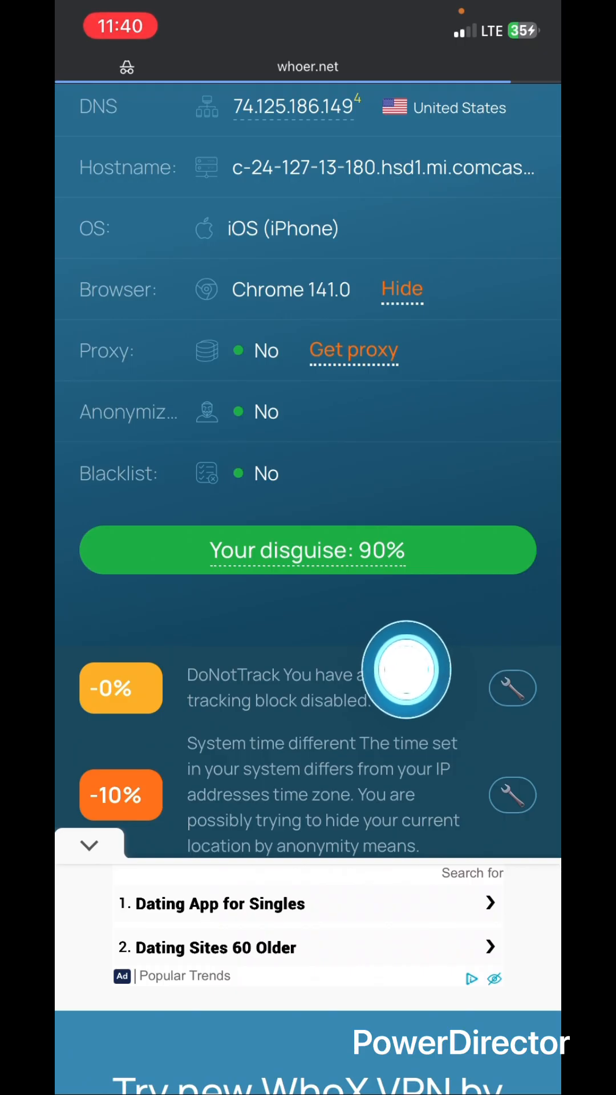
mouse_move(407, 670)
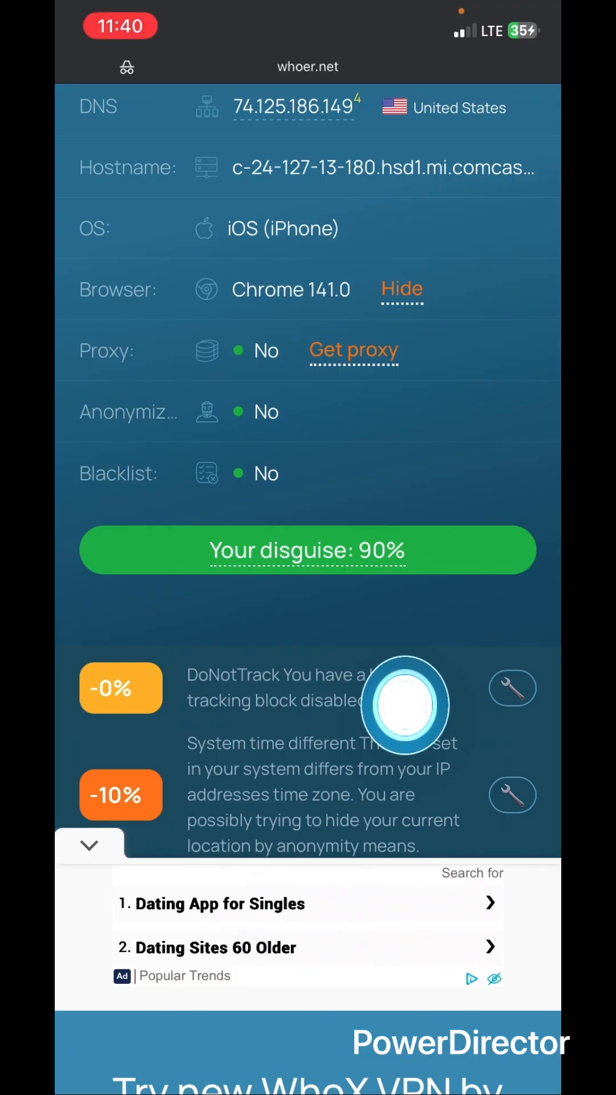
mouse_move(433, 730)
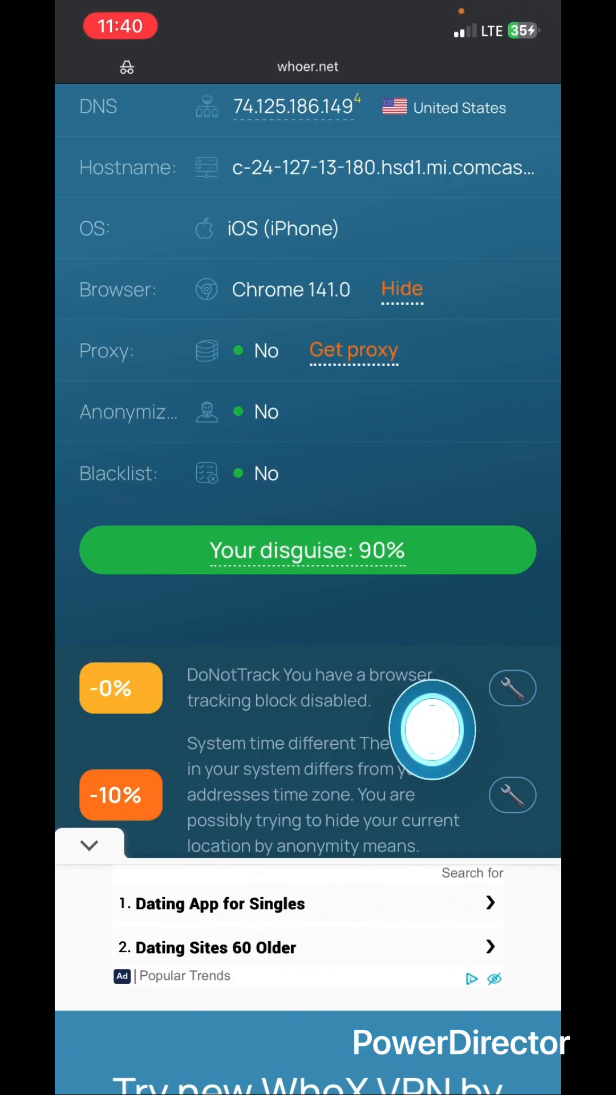